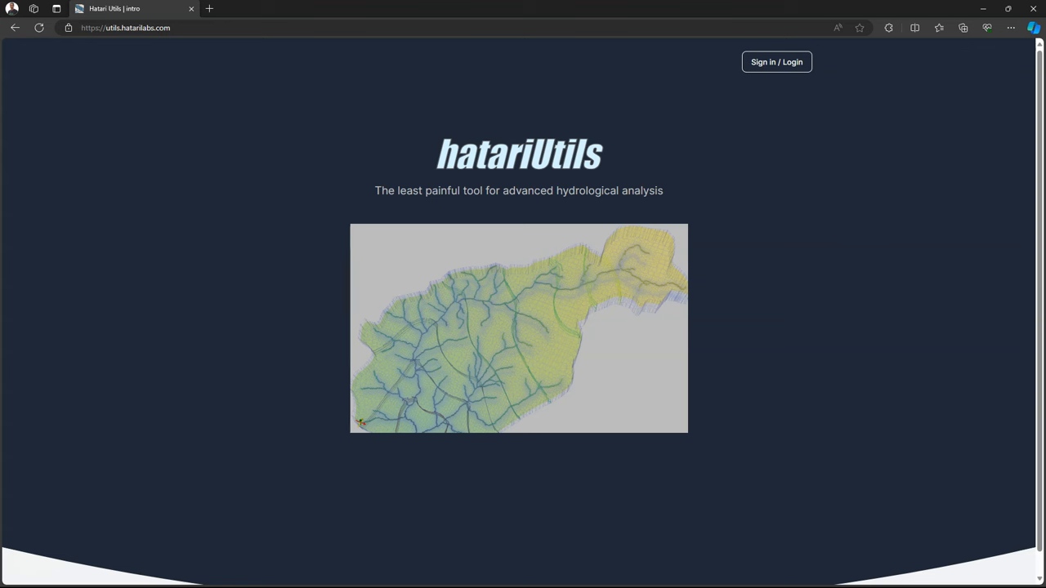
# Go to sign-in and choose the Hatarilabs Apps account option.
pyautogui.click(775, 61)
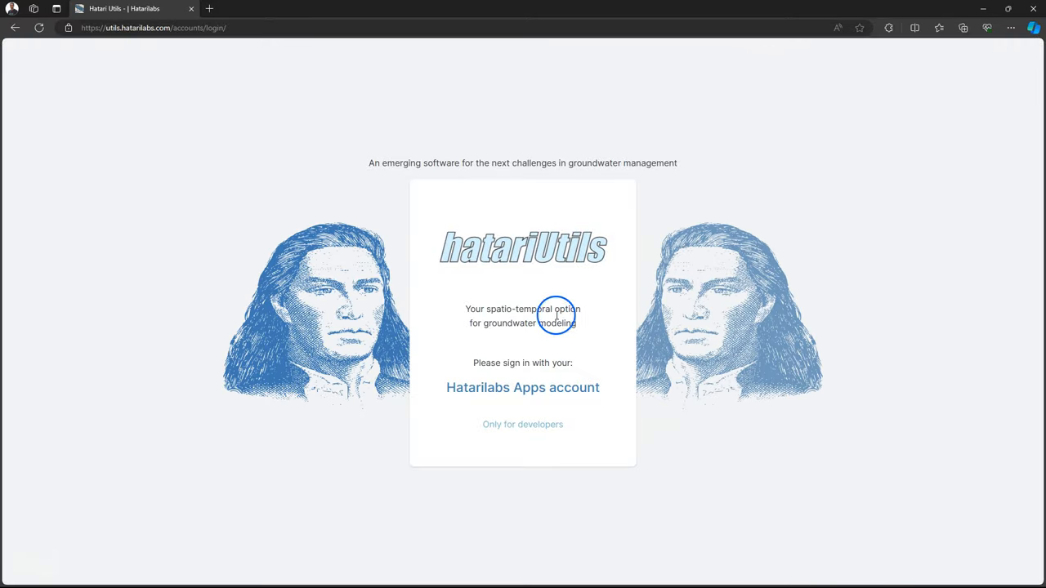
pyautogui.click(522, 387)
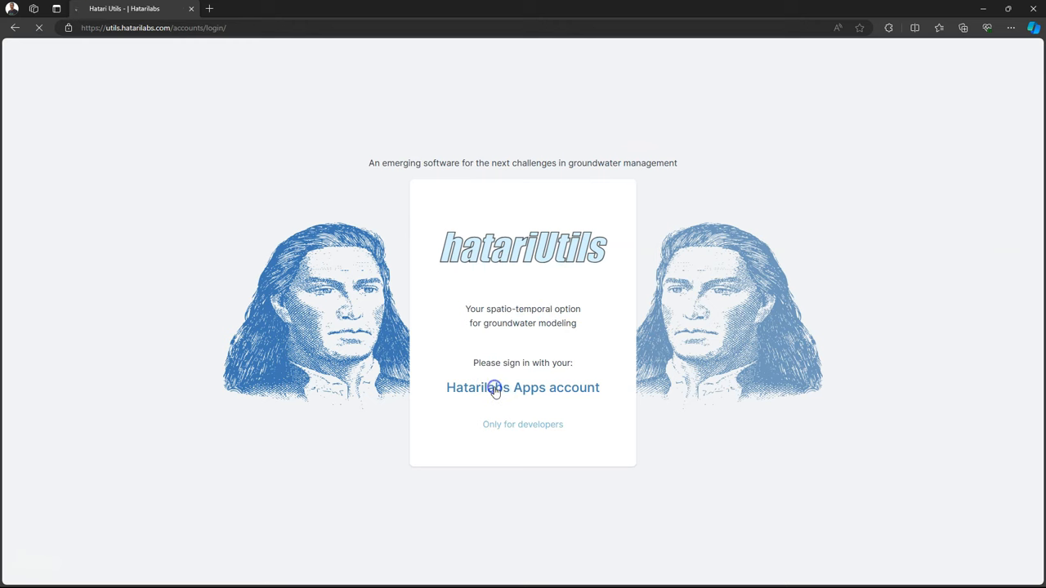
pyautogui.click(523, 388)
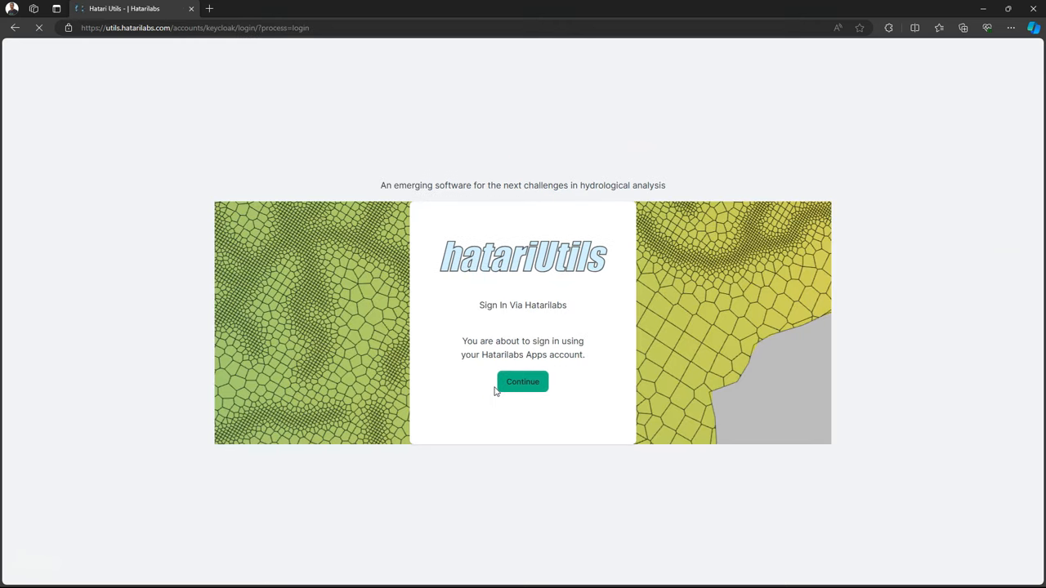
pyautogui.click(522, 381)
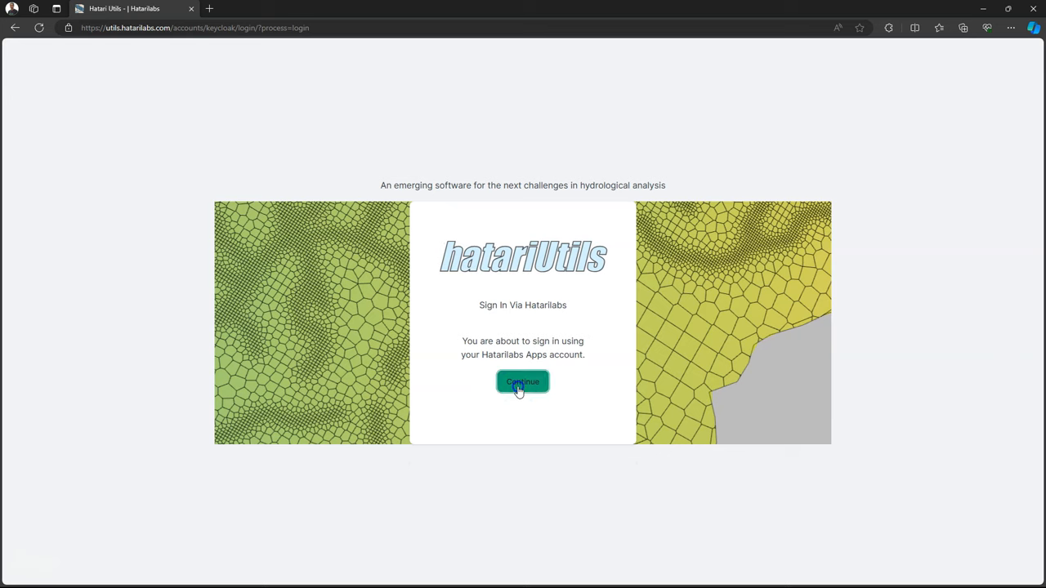
pyautogui.click(522, 381)
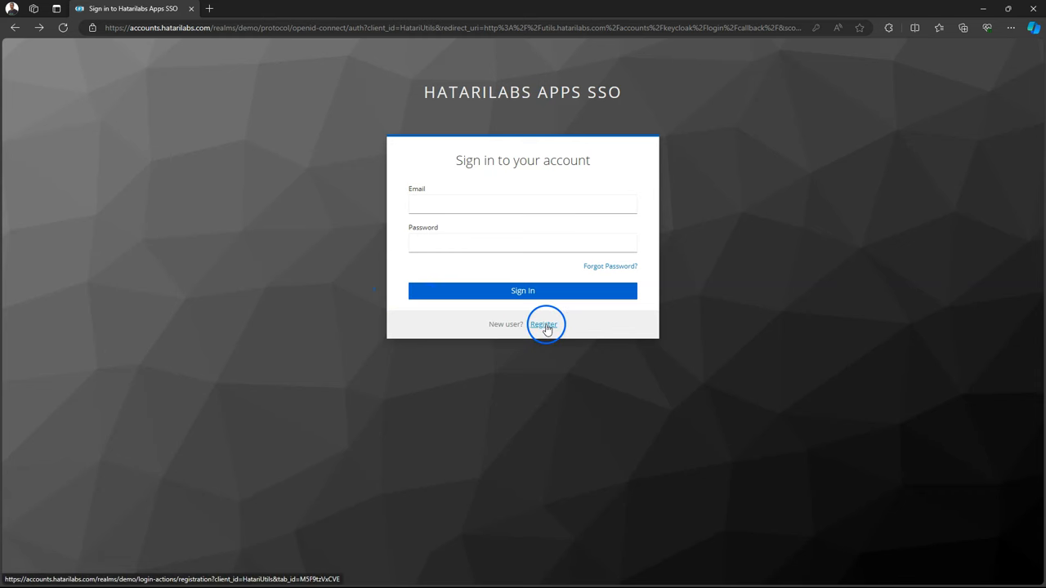
# Register a new Hatarilabs account and sign in with it.
pyautogui.click(543, 325)
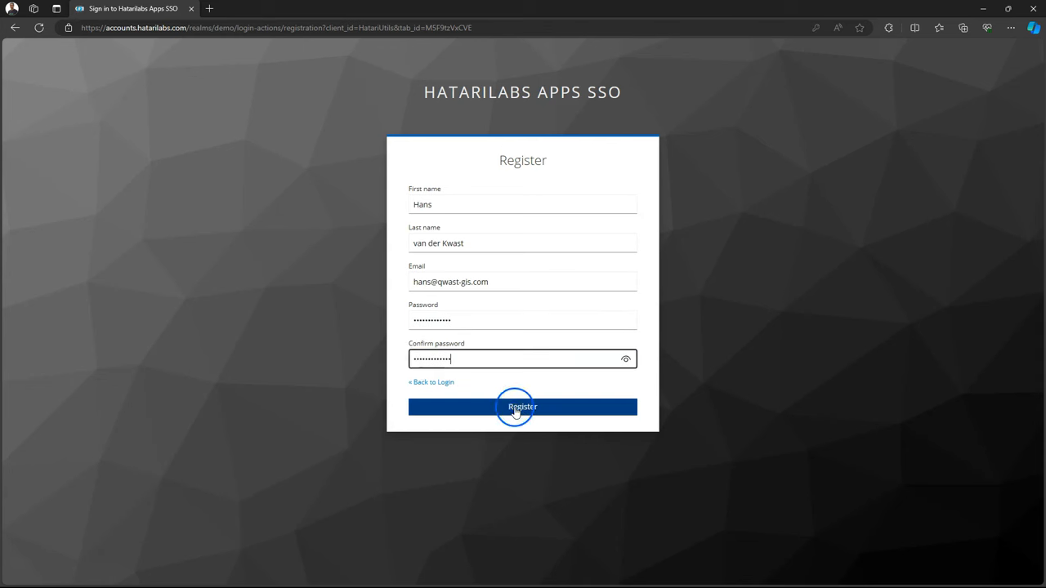
pyautogui.click(522, 407)
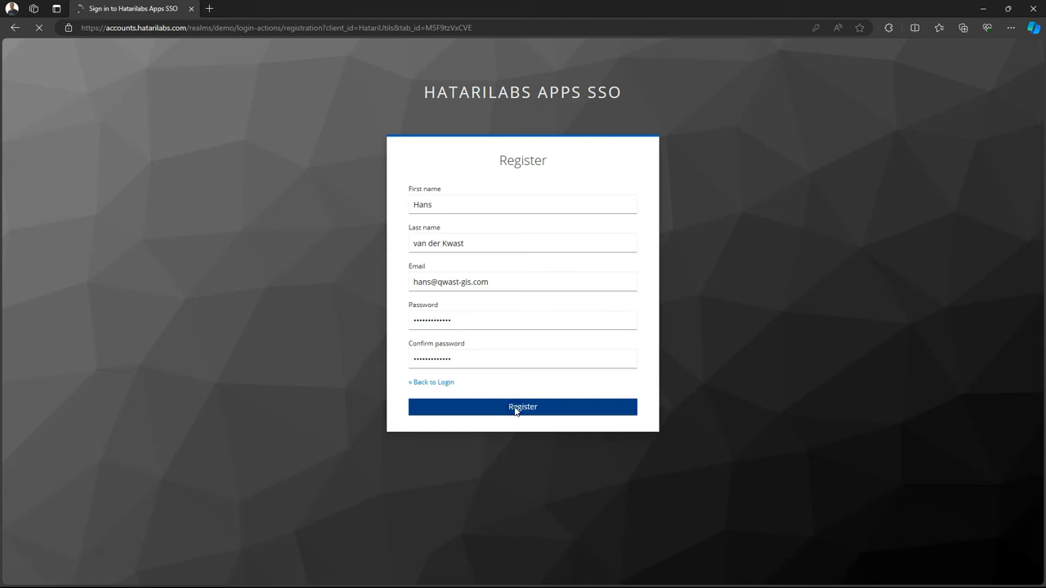
pyautogui.click(522, 407)
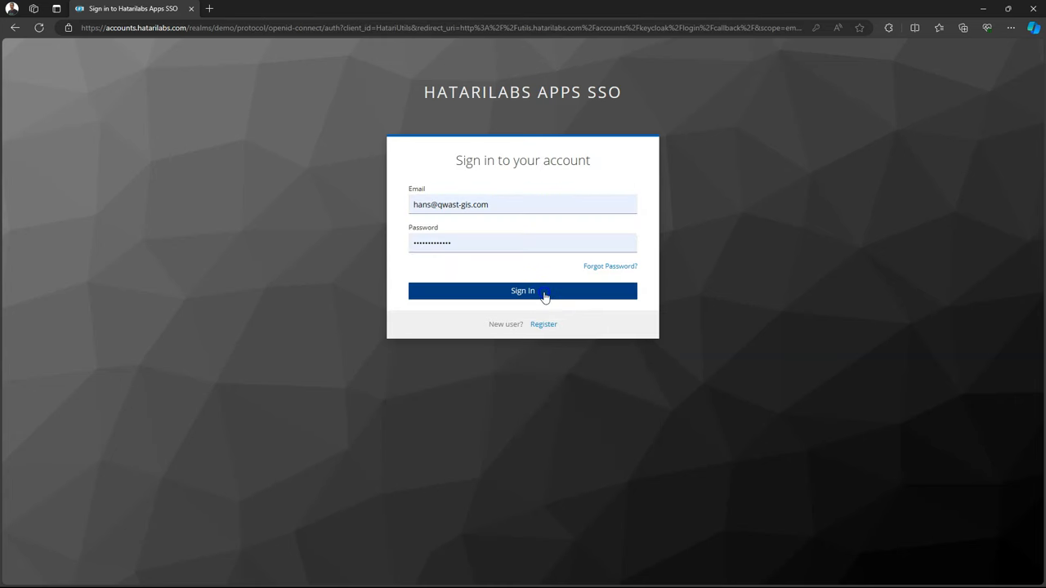
pyautogui.click(522, 291)
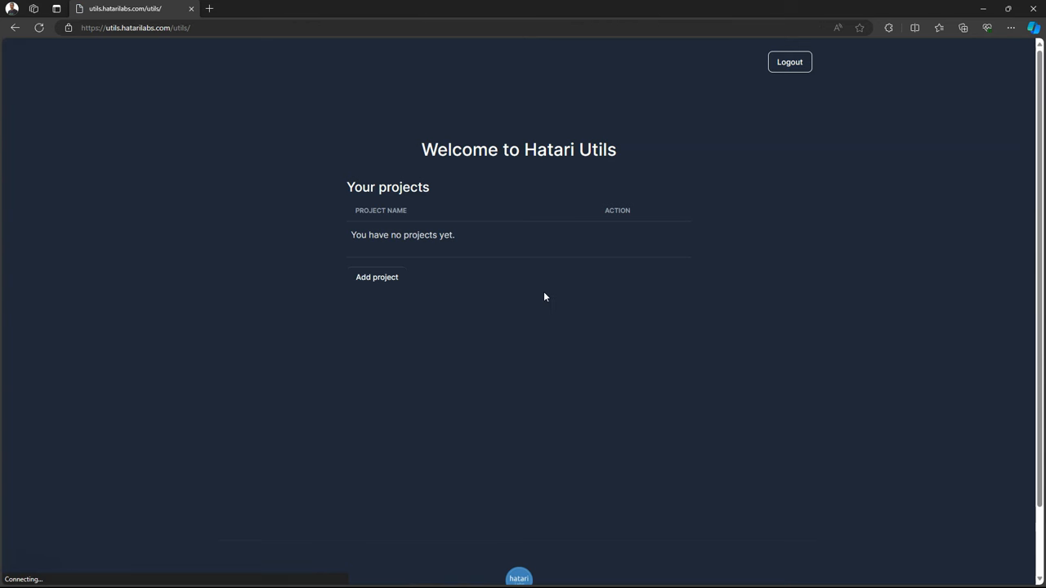
# Add project 'Rur' with description 'Rur catchment', then open it with Edit.
pyautogui.click(377, 277)
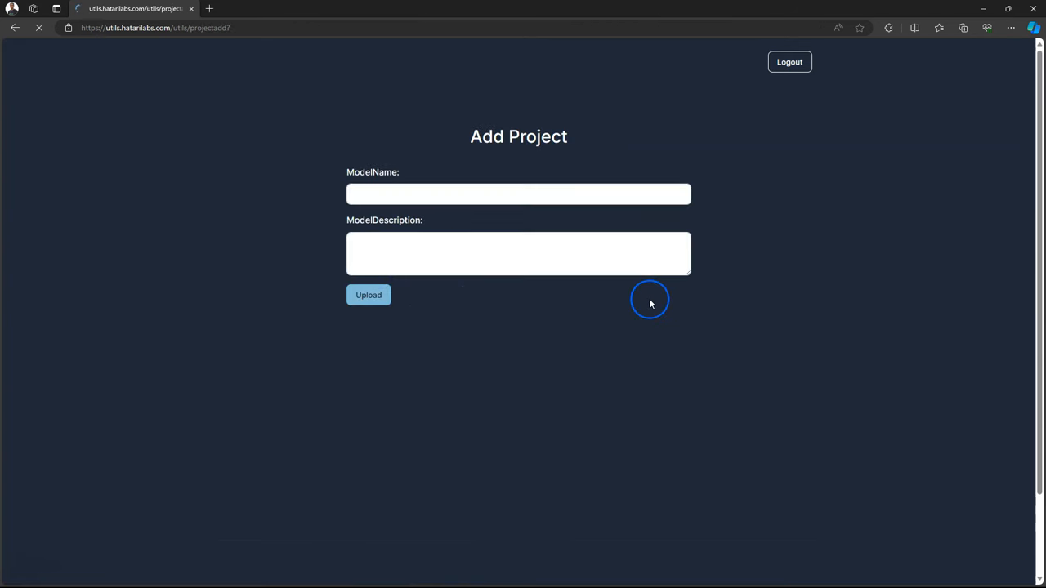
pyautogui.click(519, 194)
pyautogui.write('Ru')
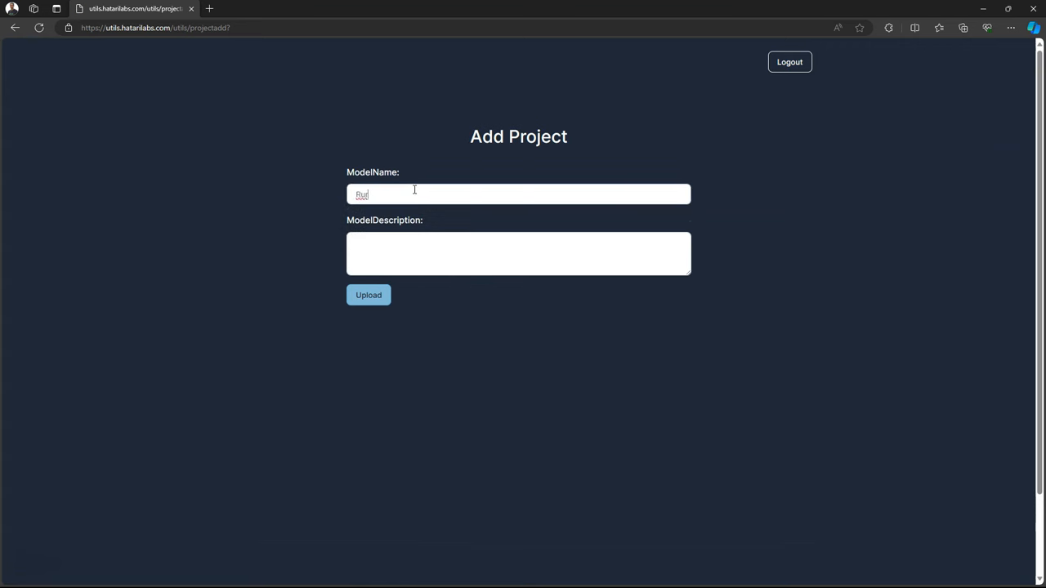
pyautogui.click(419, 254)
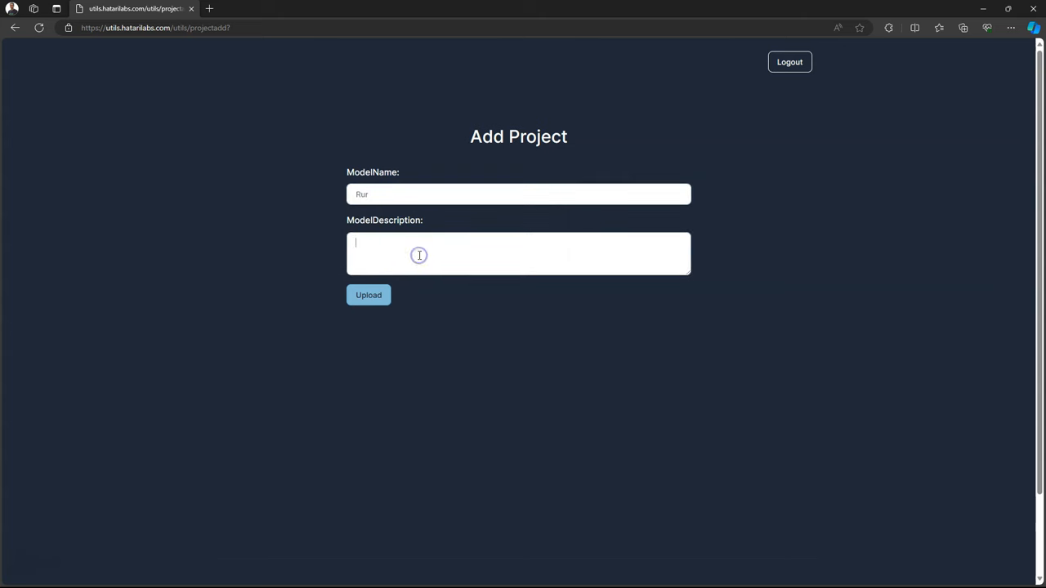
pyautogui.write('Rur catchment')
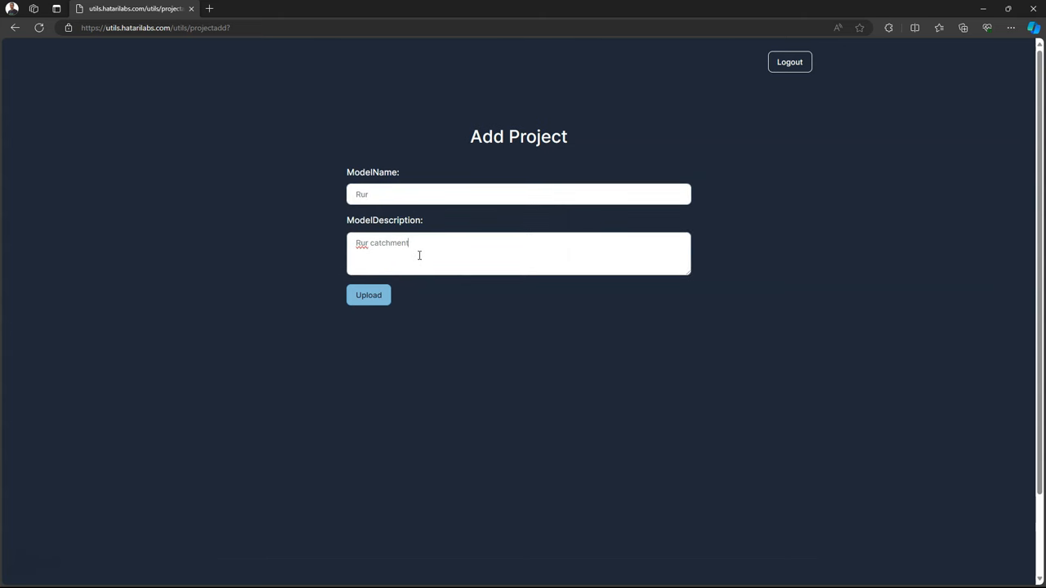
pyautogui.click(368, 295)
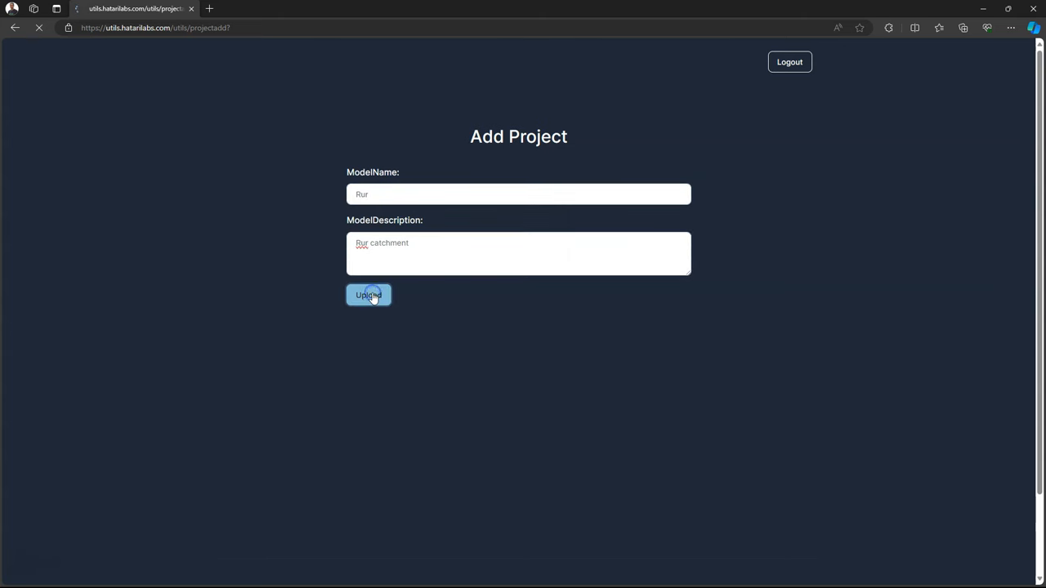
pyautogui.click(368, 295)
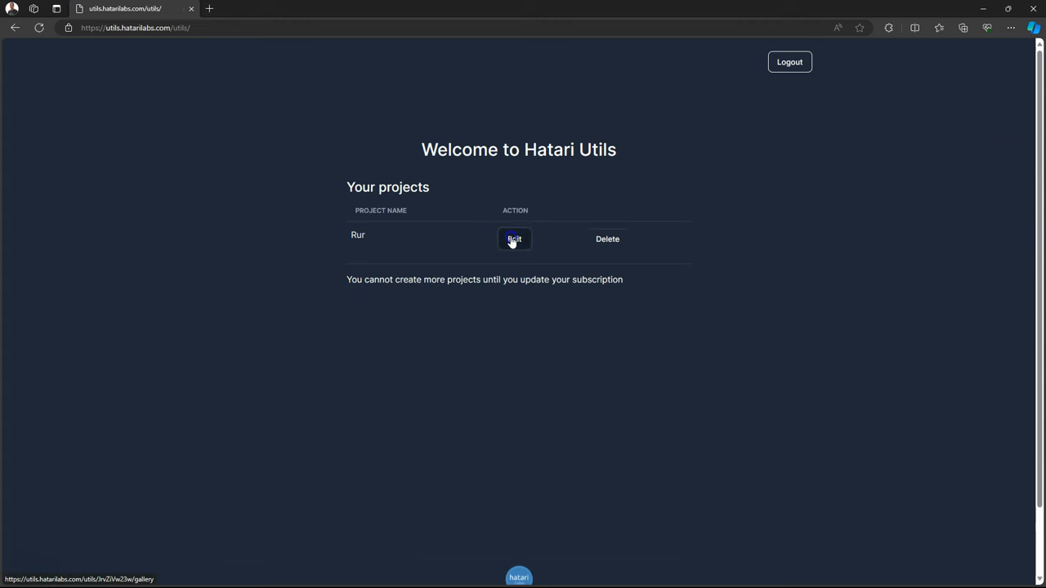
pyautogui.click(514, 239)
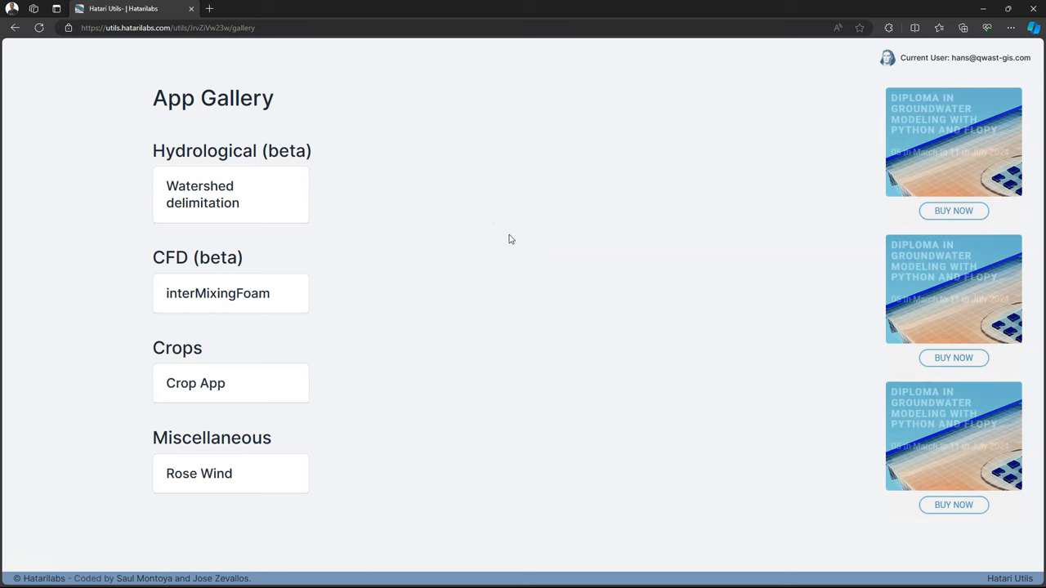
# Open Watershed delimitation and choose dem.tif as the DEM file to upload.
pyautogui.click(203, 194)
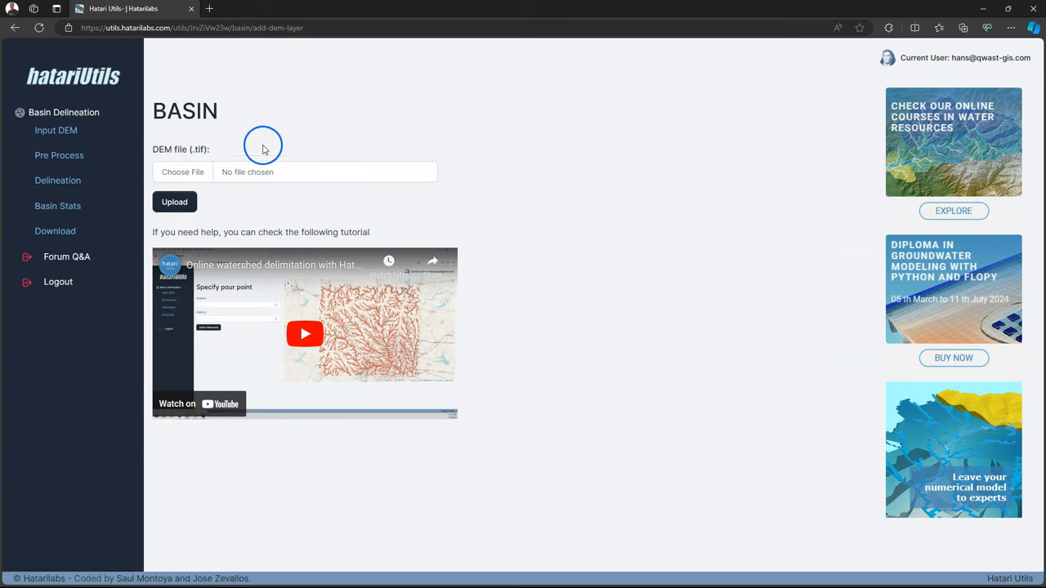
pyautogui.click(182, 171)
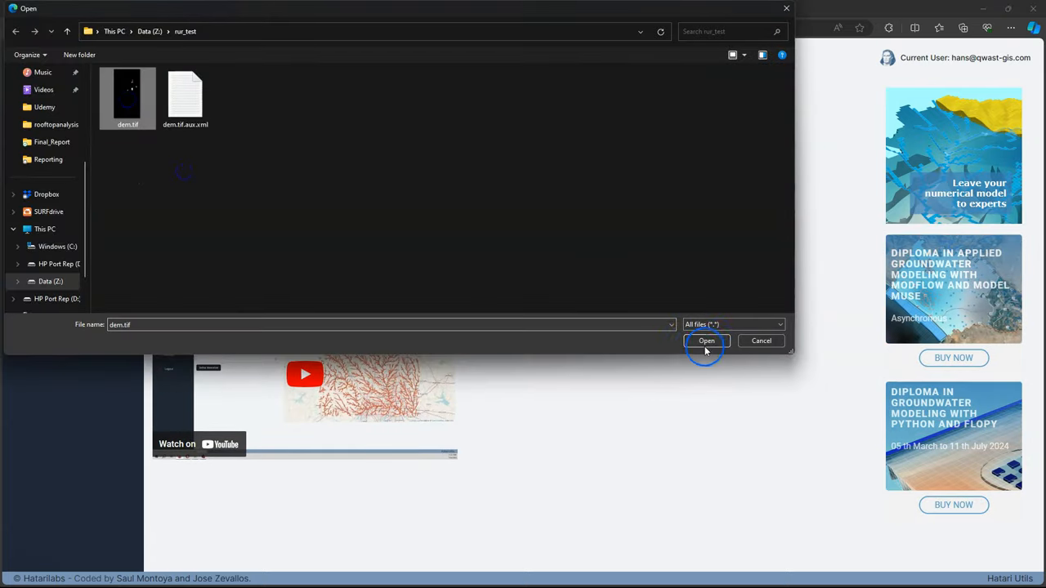
pyautogui.click(706, 341)
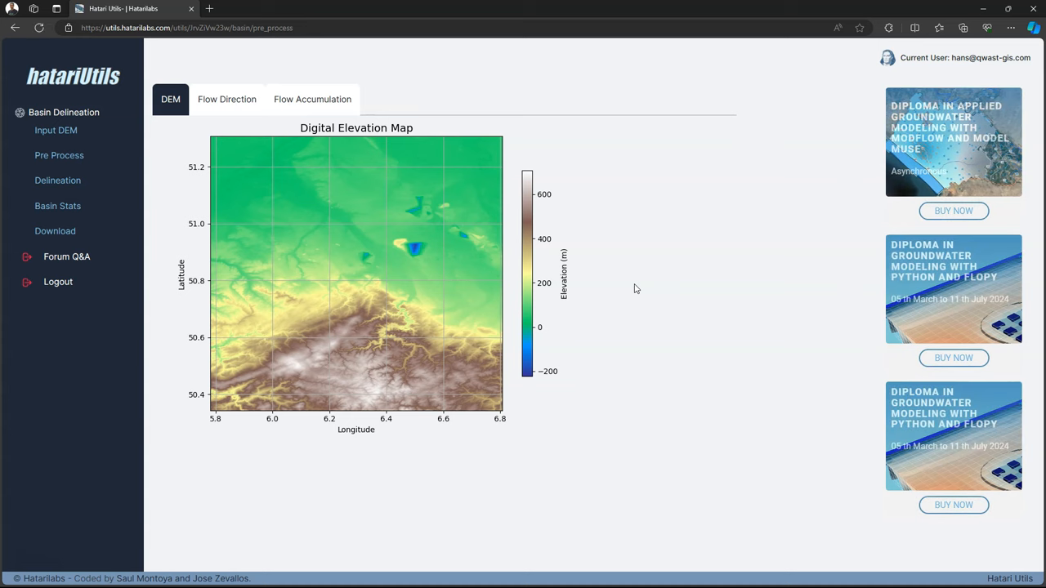
pyautogui.moveTo(227, 98)
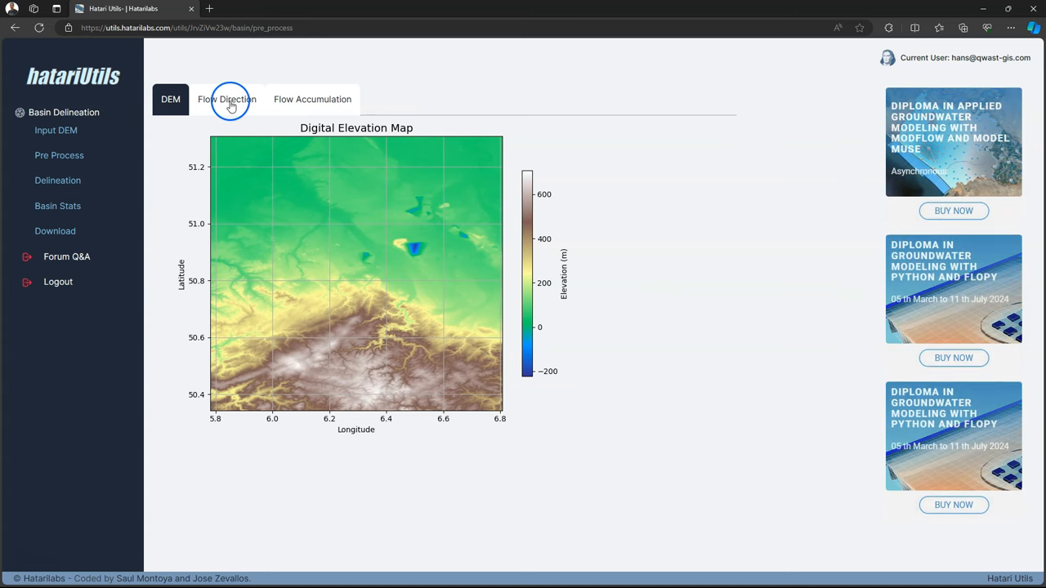
pyautogui.click(226, 99)
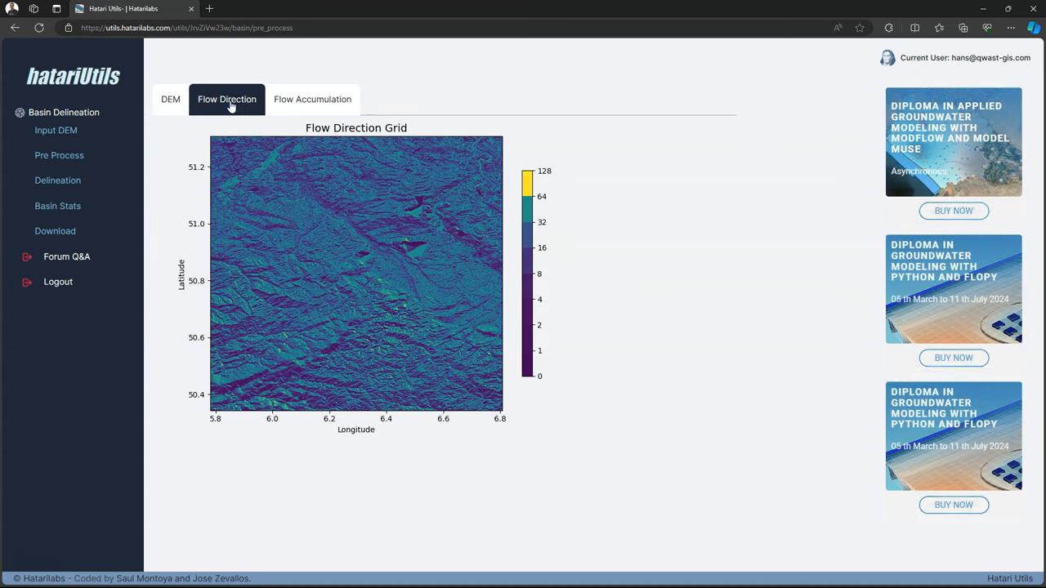
pyautogui.click(312, 99)
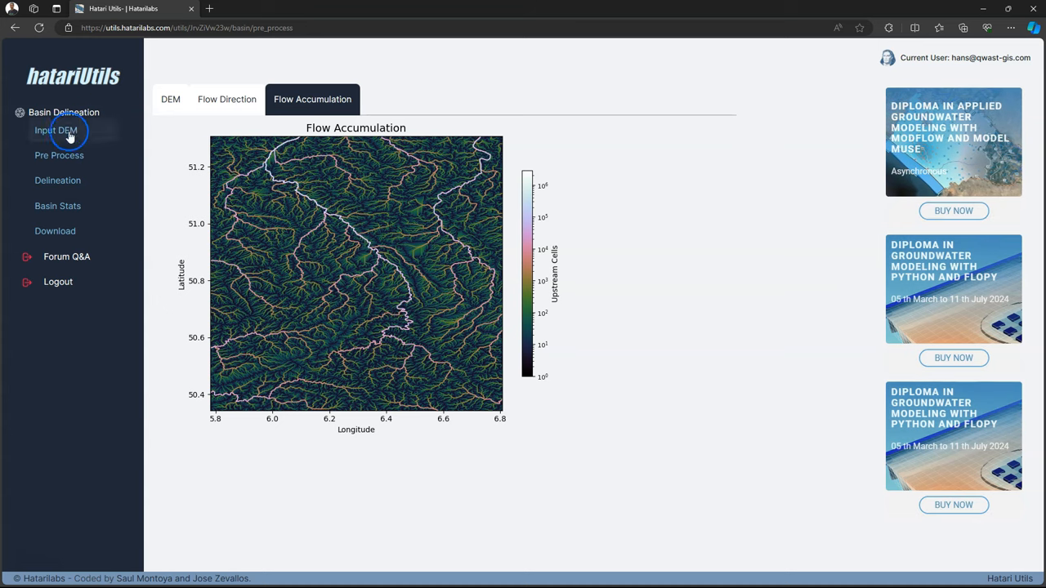
pyautogui.click(59, 155)
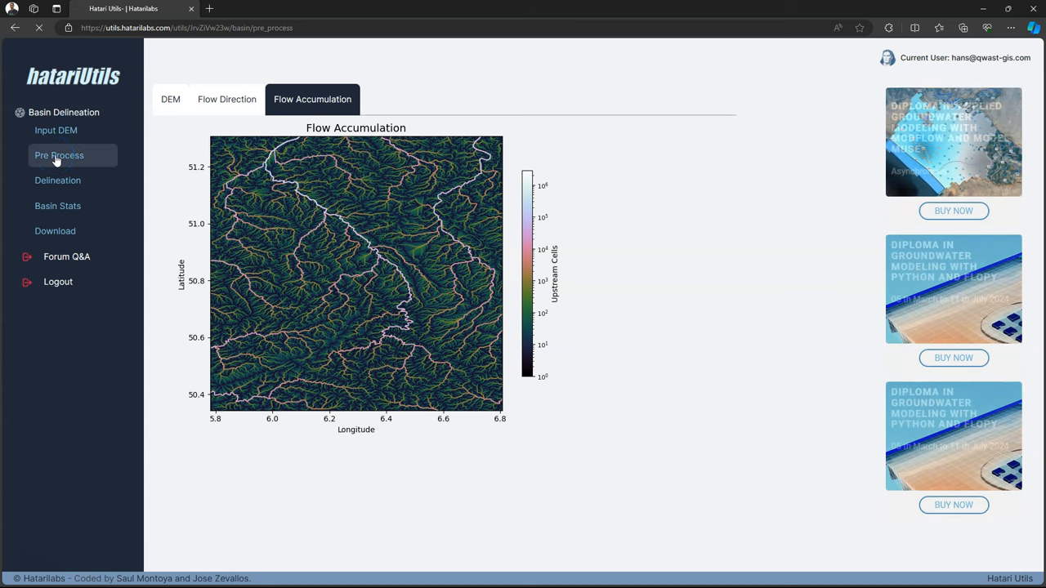
pyautogui.click(170, 99)
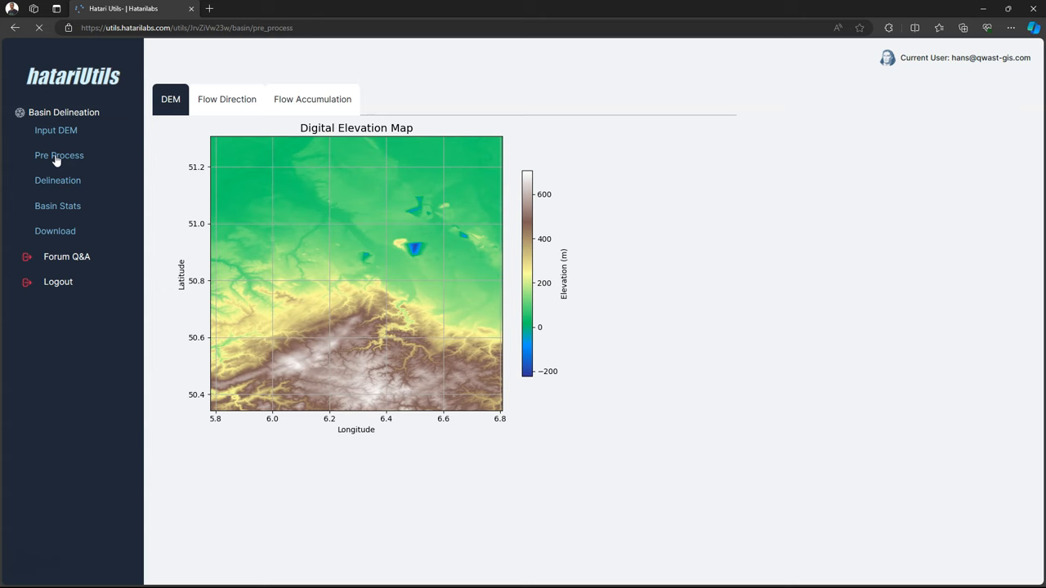
pyautogui.click(58, 181)
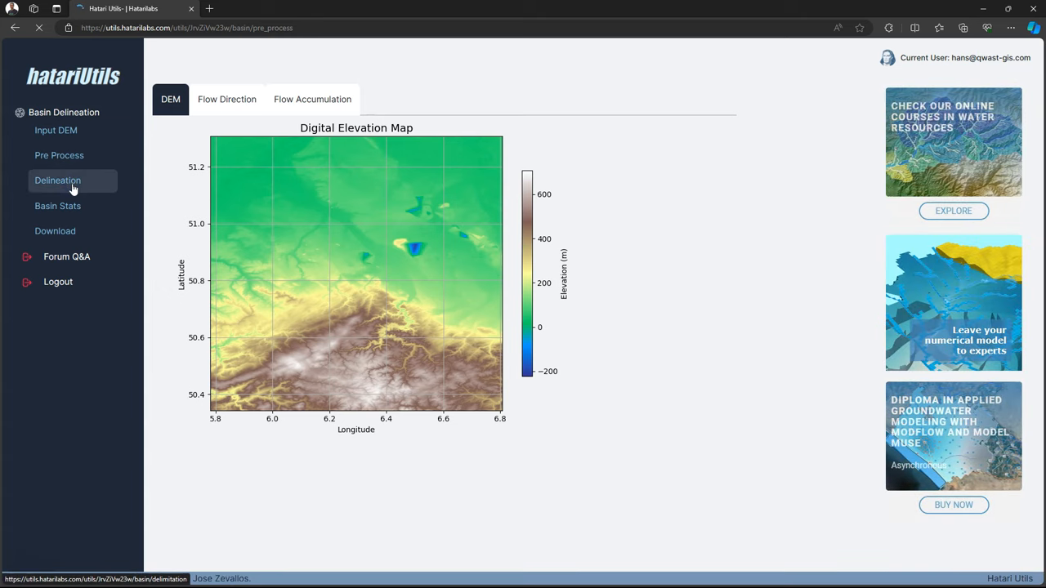
# Define the watershed for pour point 5.97682, 51.19424 and load its catchment and rivers.
pyautogui.click(57, 180)
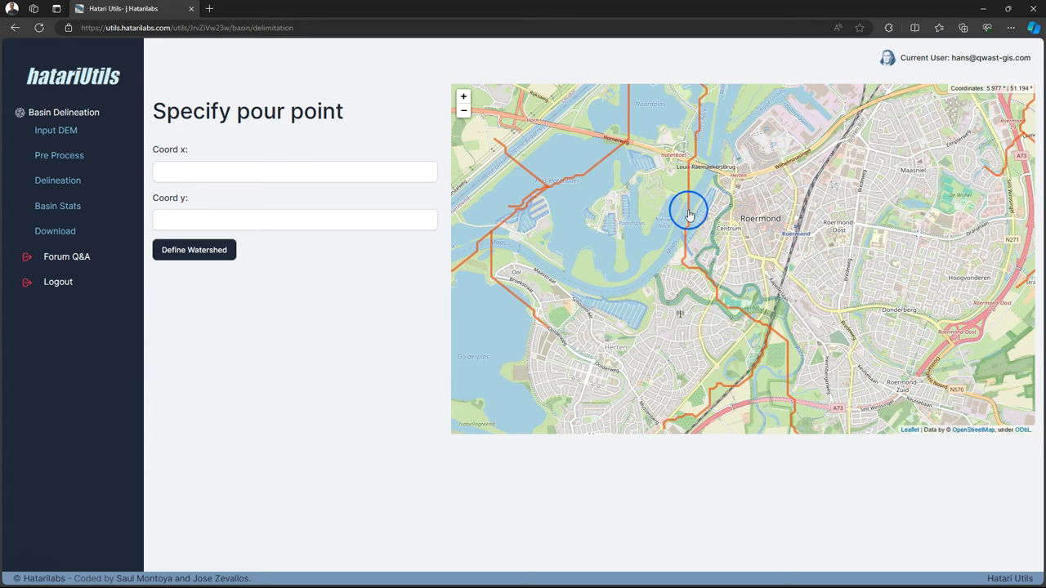
pyautogui.click(689, 210)
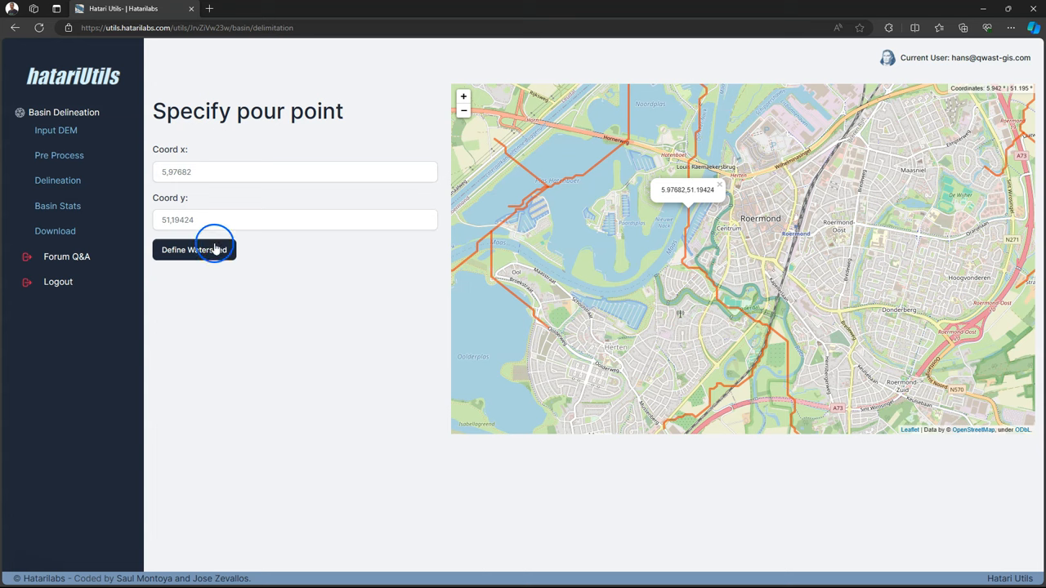
pyautogui.click(194, 250)
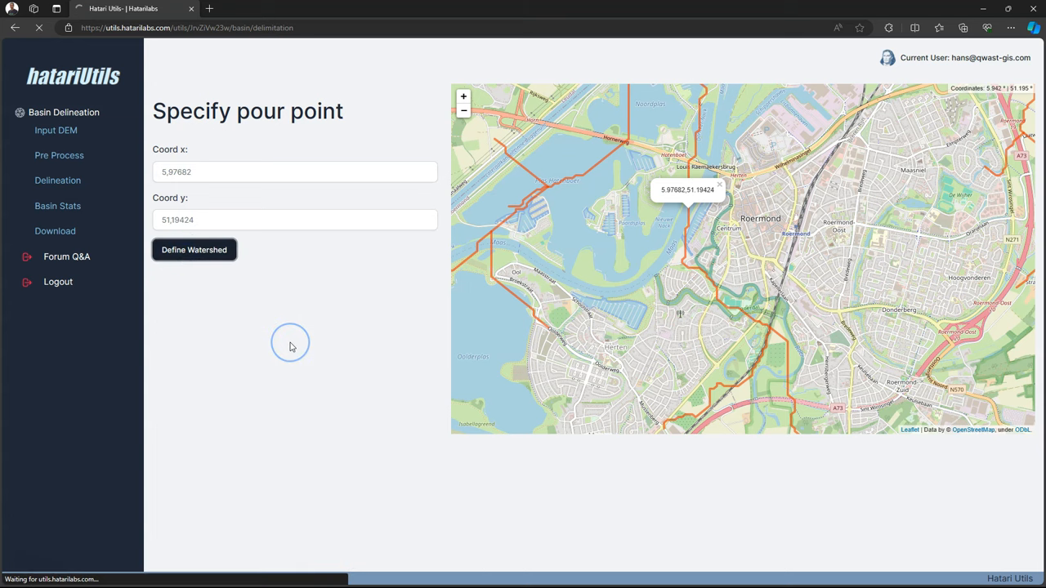
pyautogui.click(193, 250)
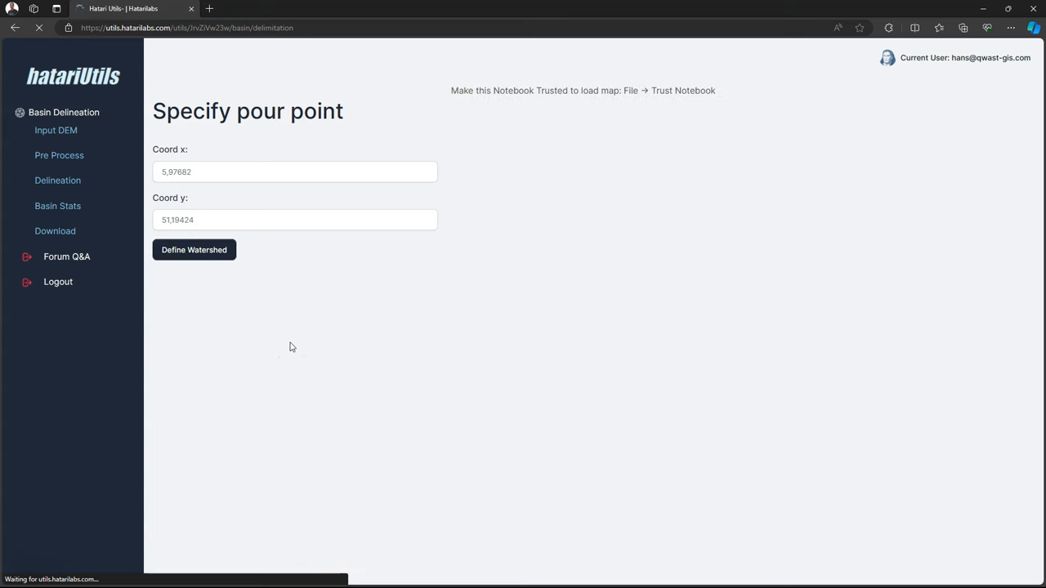
pyautogui.click(193, 249)
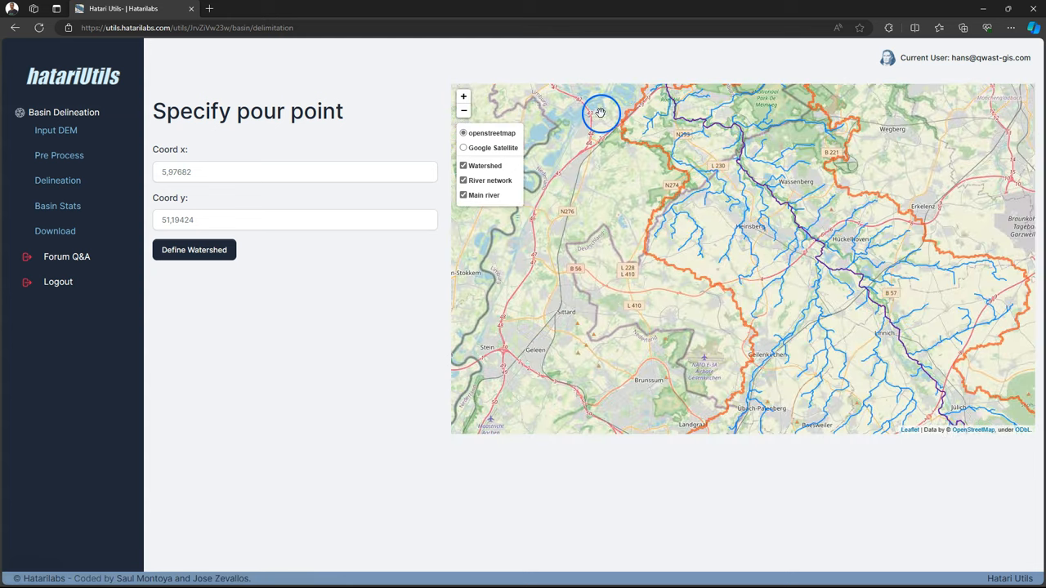
pyautogui.moveTo(602, 113); pyautogui.dragTo(870, 351)
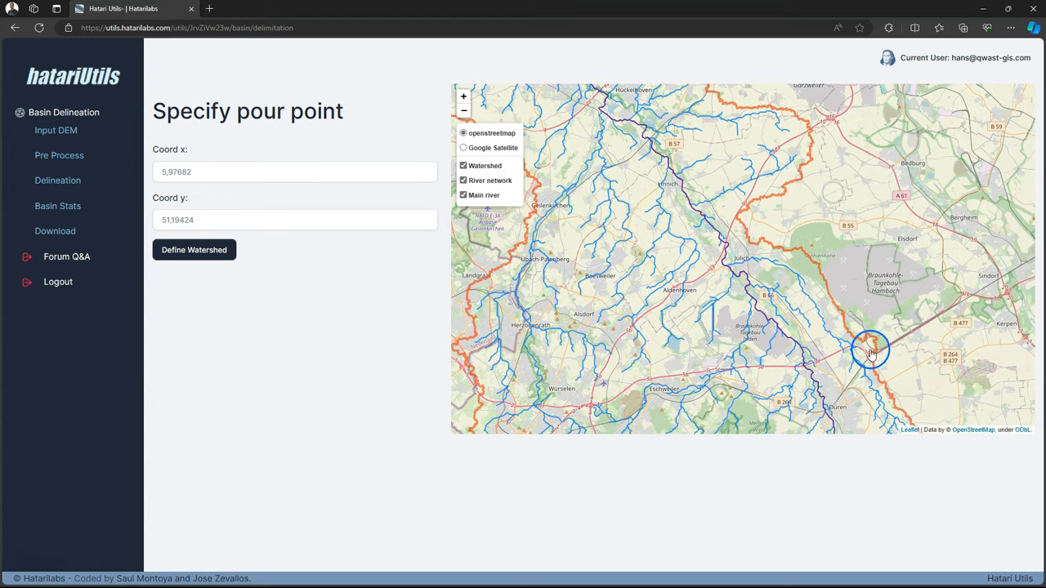
pyautogui.moveTo(870, 347); pyautogui.dragTo(813, 272)
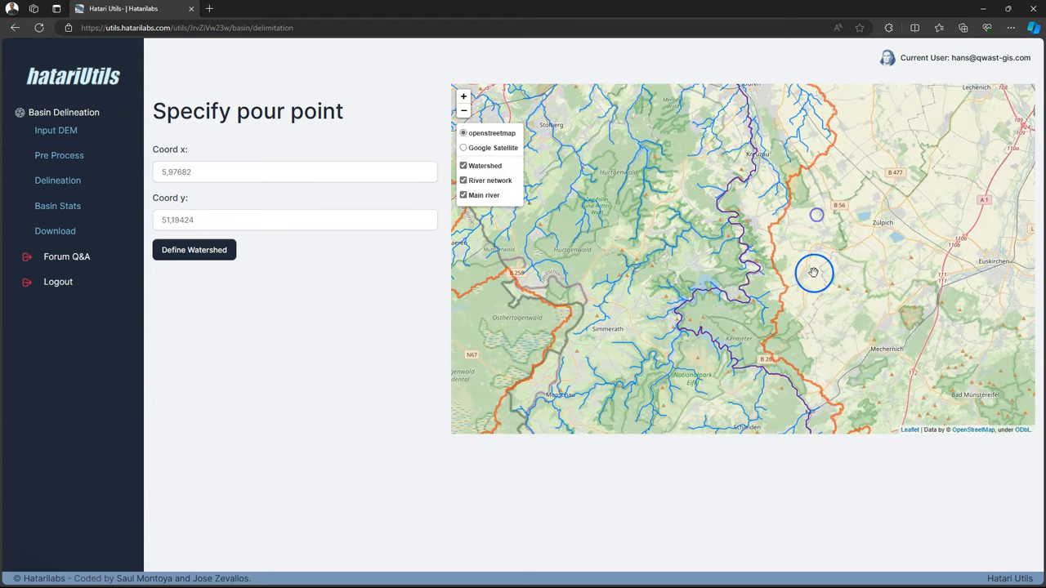
pyautogui.moveTo(814, 272); pyautogui.dragTo(801, 218)
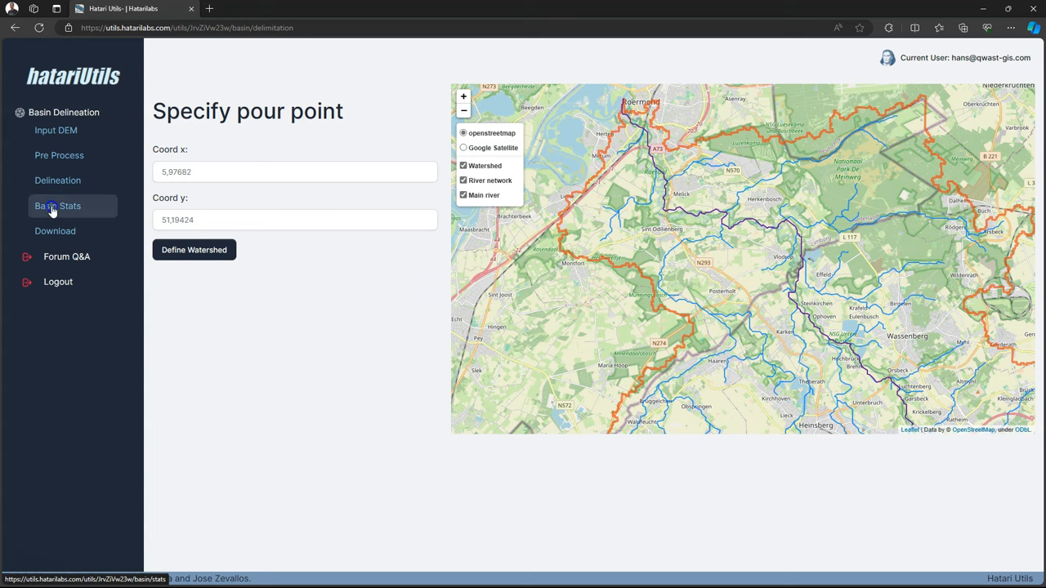
# View Basin Stats, then the River profile and Time of Concentration tabs.
pyautogui.click(57, 205)
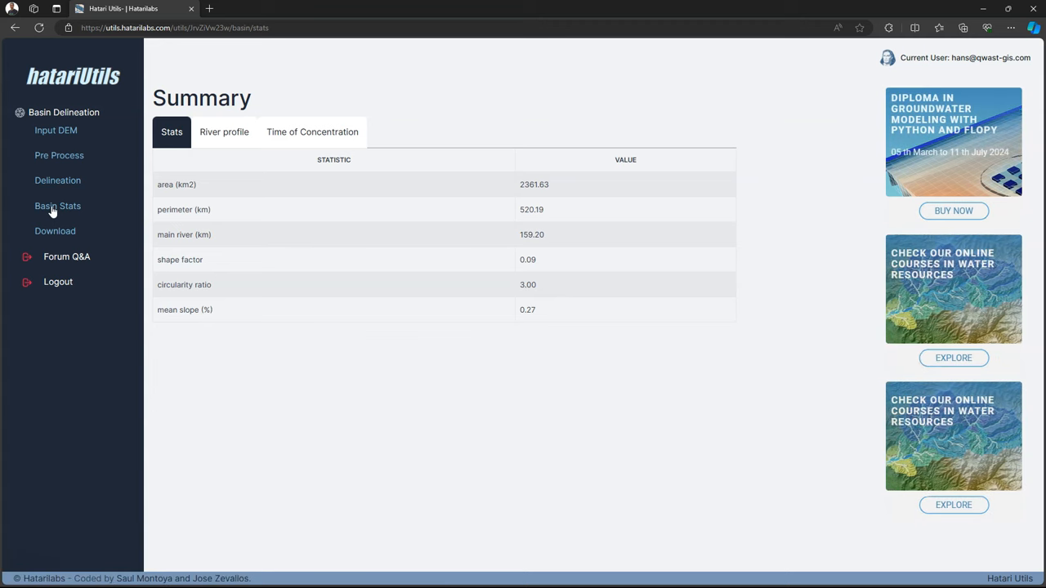
pyautogui.moveTo(218, 131)
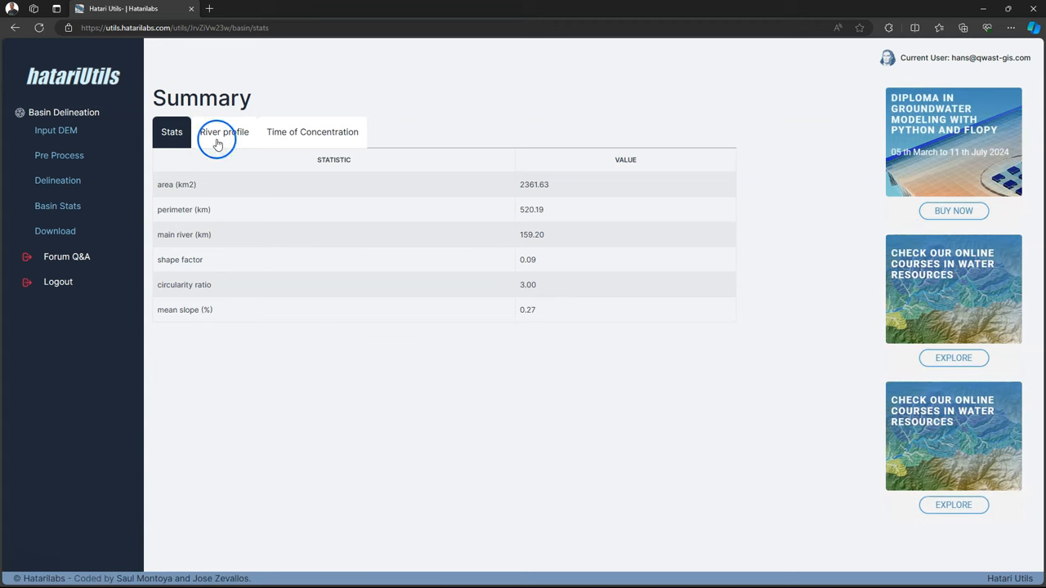
pyautogui.click(224, 132)
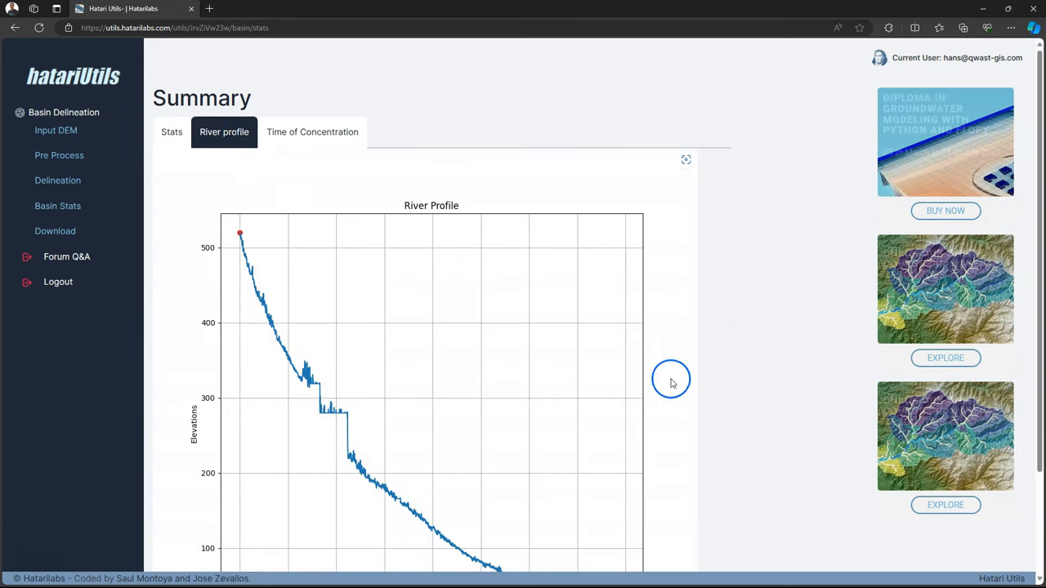
pyautogui.scroll(-3)
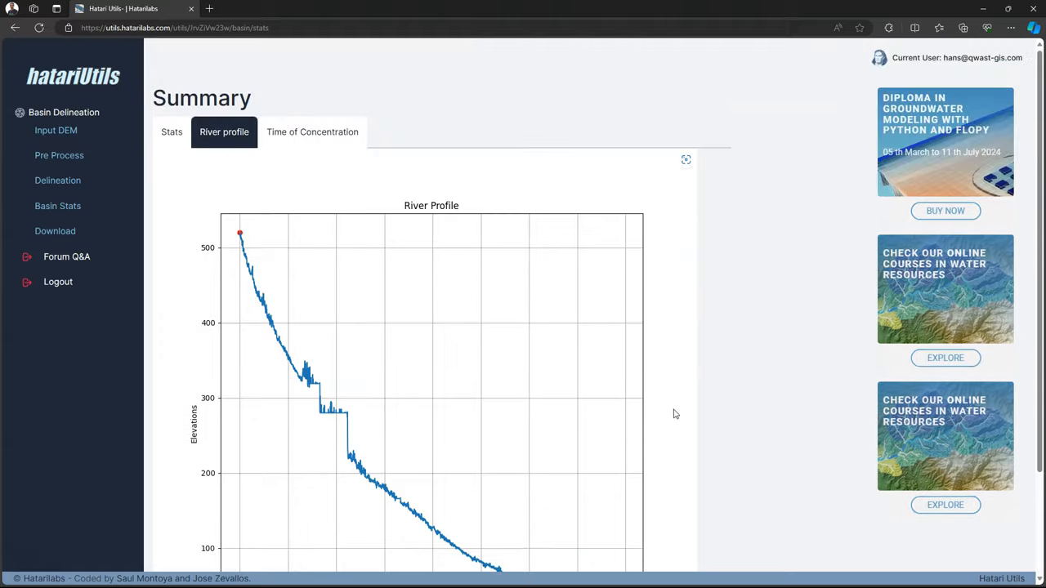
pyautogui.click(313, 131)
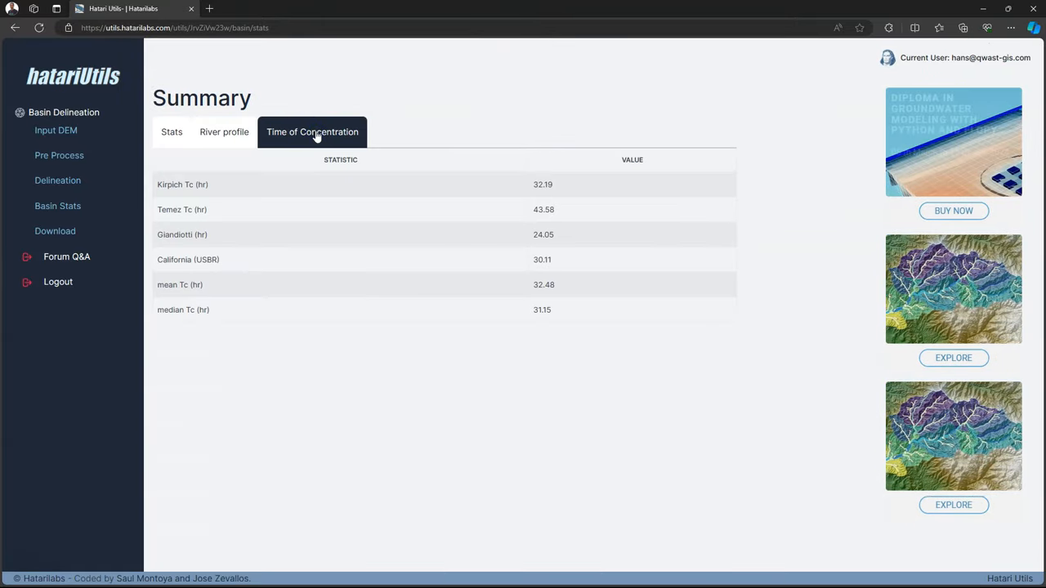
pyautogui.moveTo(504, 291)
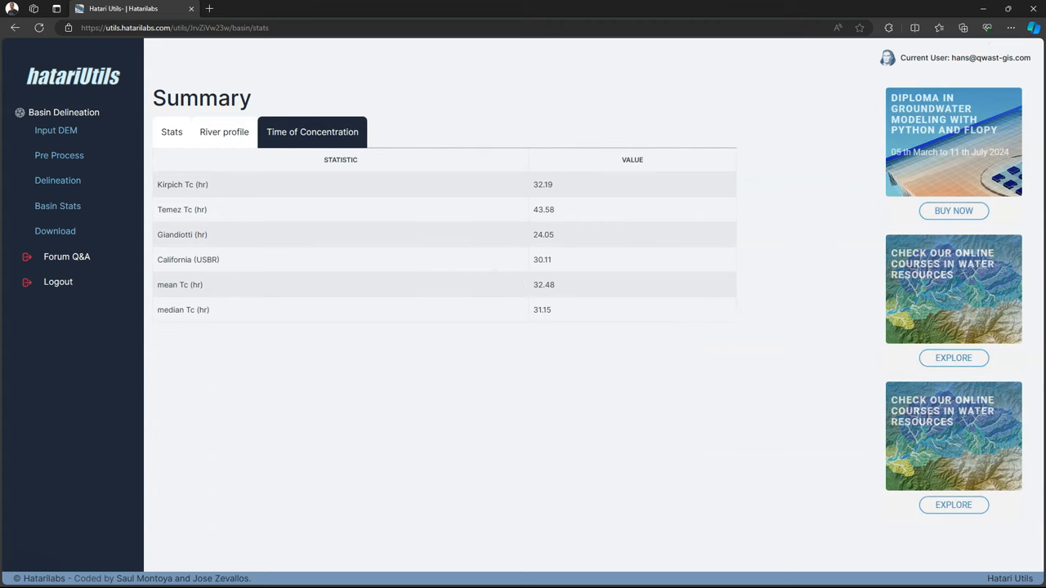
pyautogui.moveTo(55, 231)
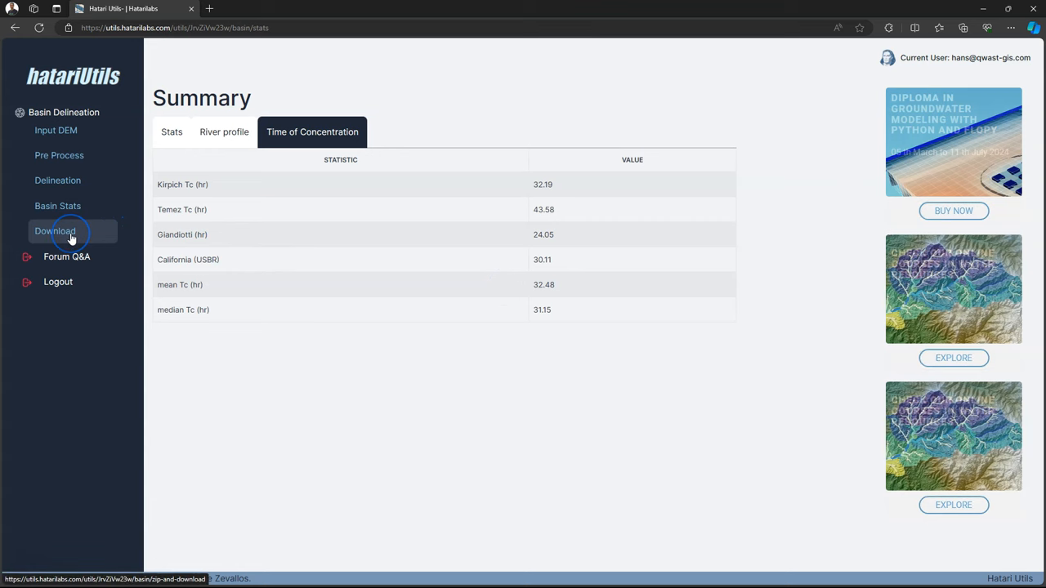
# Download BasinFiles.zip from the sidebar and open it from the Downloads popup.
pyautogui.click(55, 230)
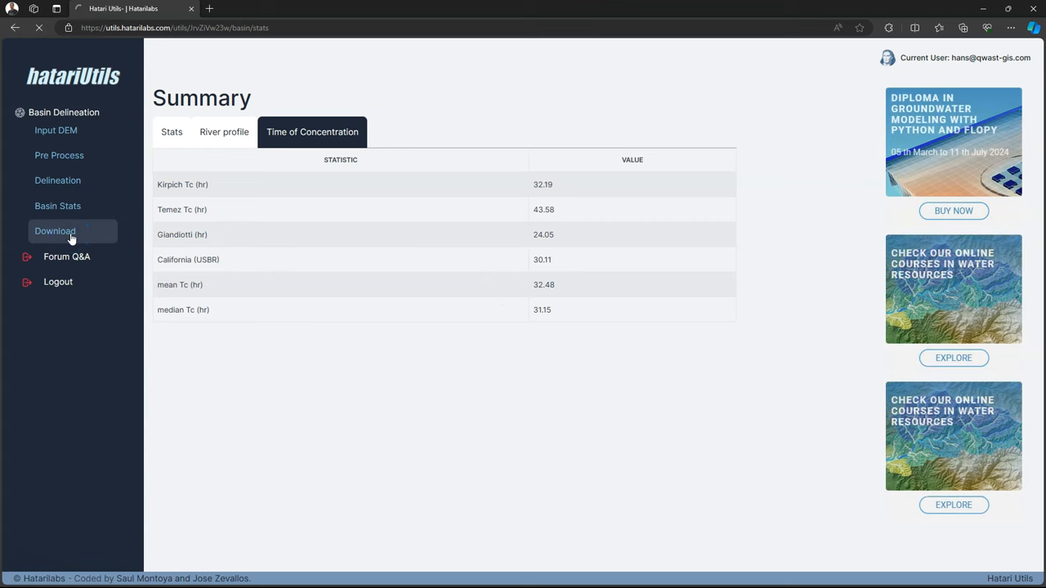
pyautogui.click(55, 230)
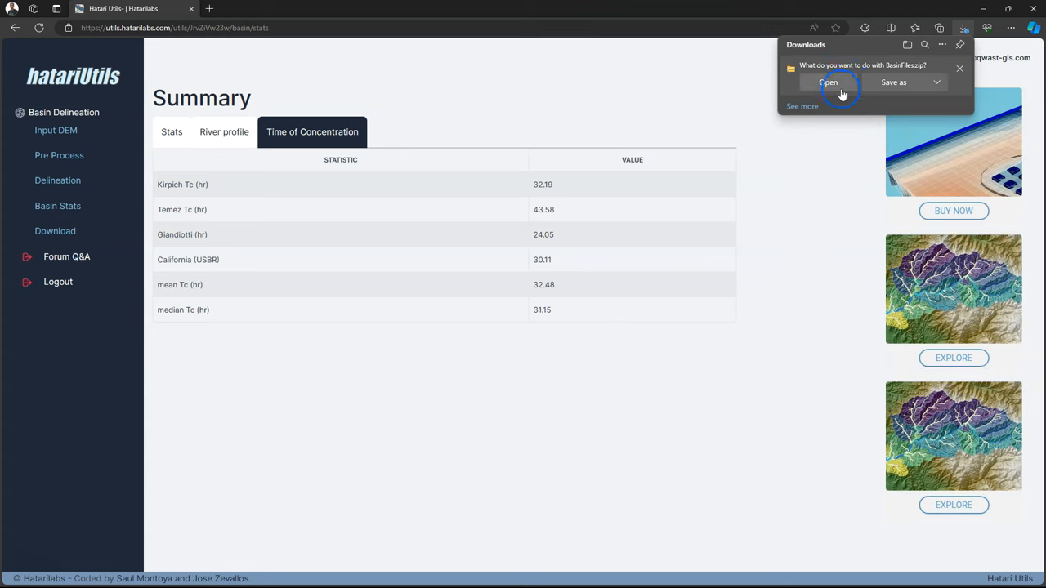
pyautogui.click(829, 82)
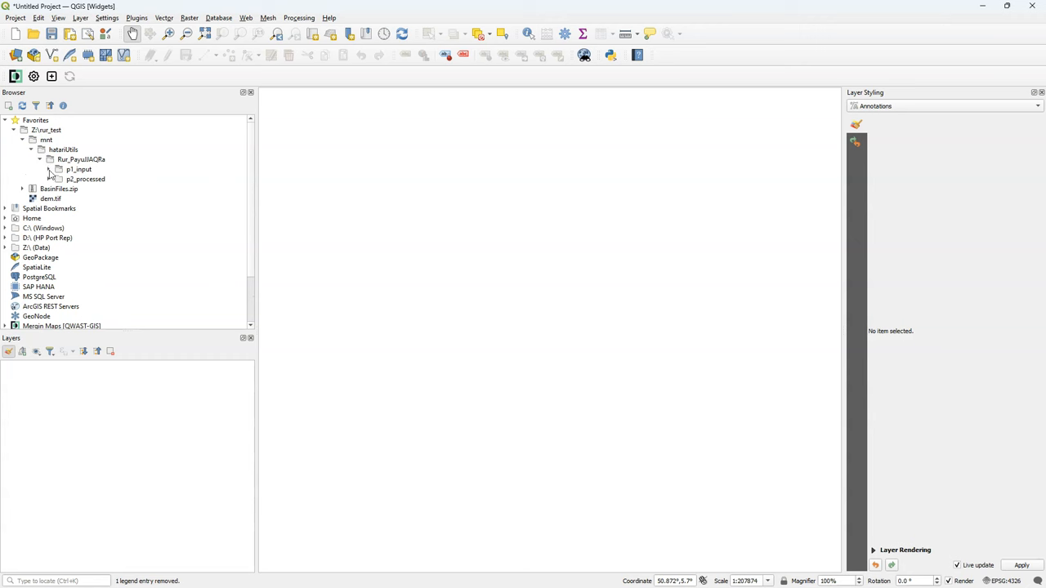
# Add dem.tif from p1_input/rst and catchment.shp from p2_processed/shp to the map.
pyautogui.click(48, 169)
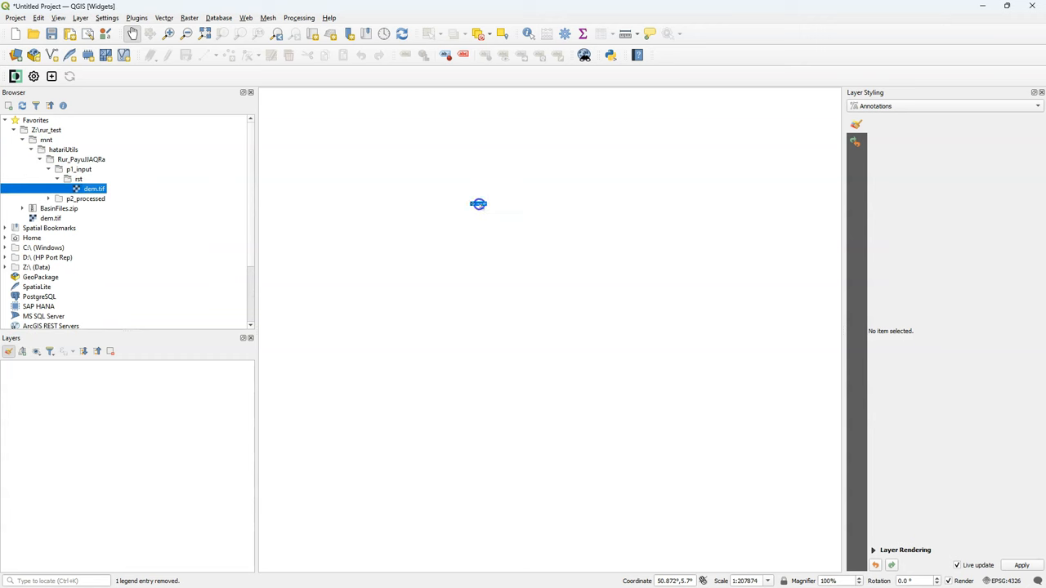
pyautogui.doubleClick(93, 189)
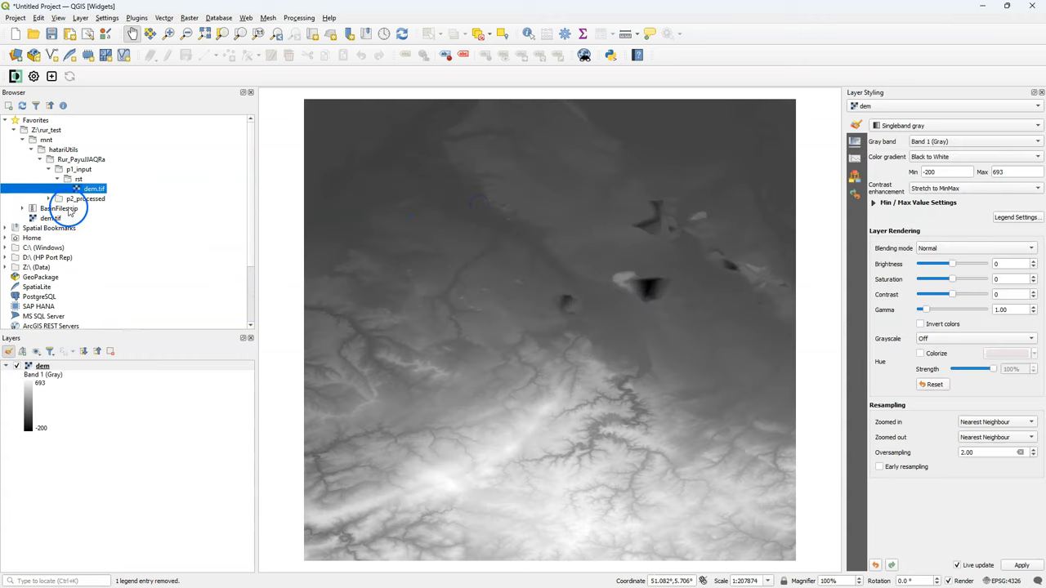
pyautogui.click(48, 199)
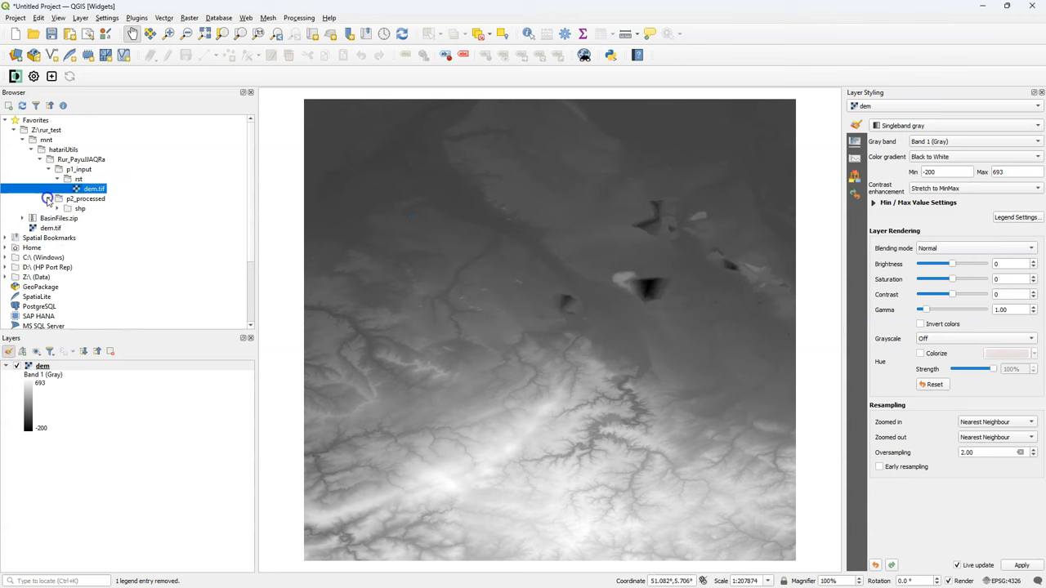
pyautogui.click(67, 208)
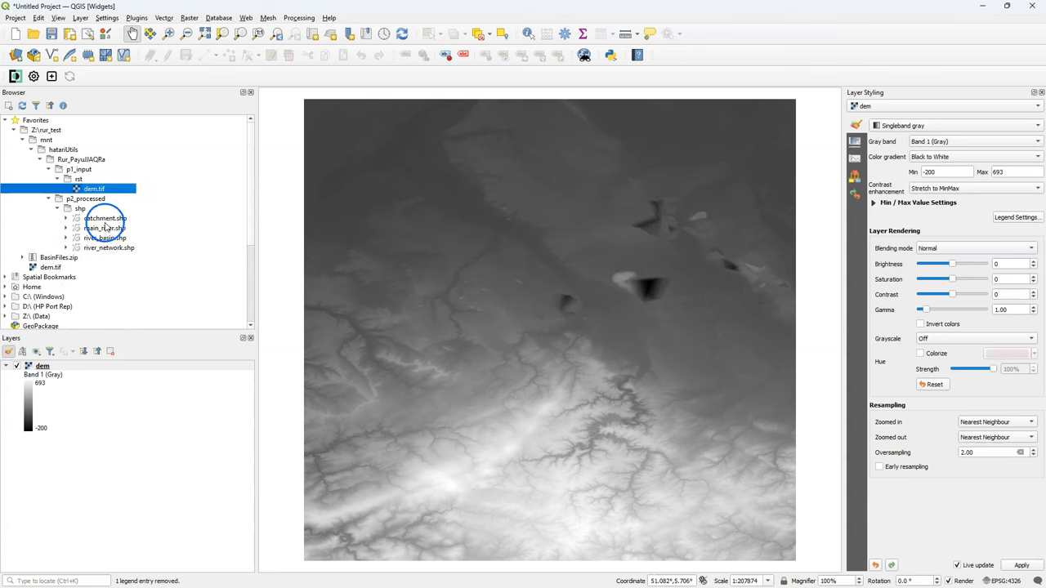
pyautogui.click(104, 219)
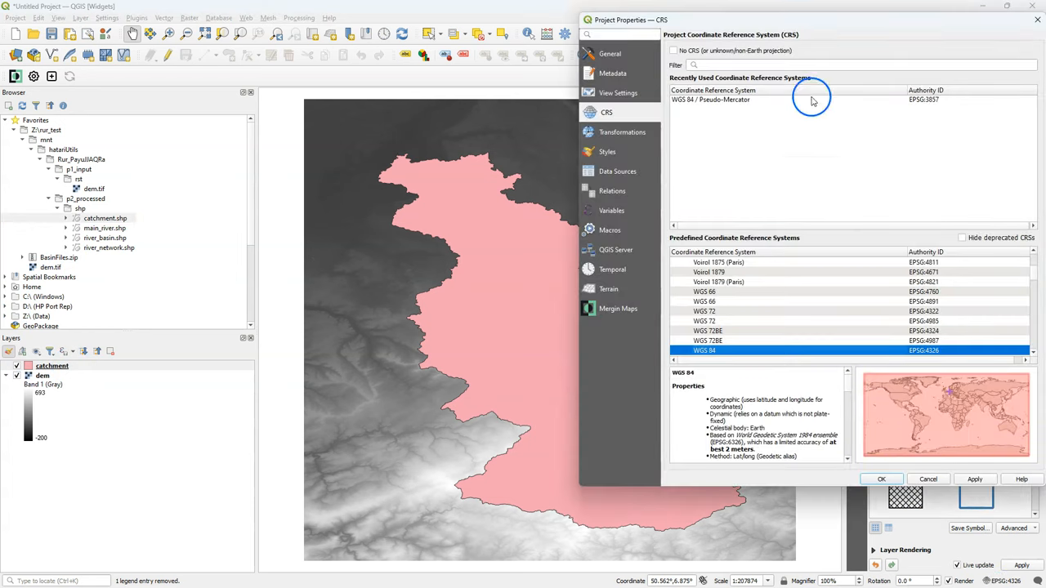
# Filter the CRS list by 3263 and apply WGS 84 / UTM zone 32N to the project.
pyautogui.click(850, 65)
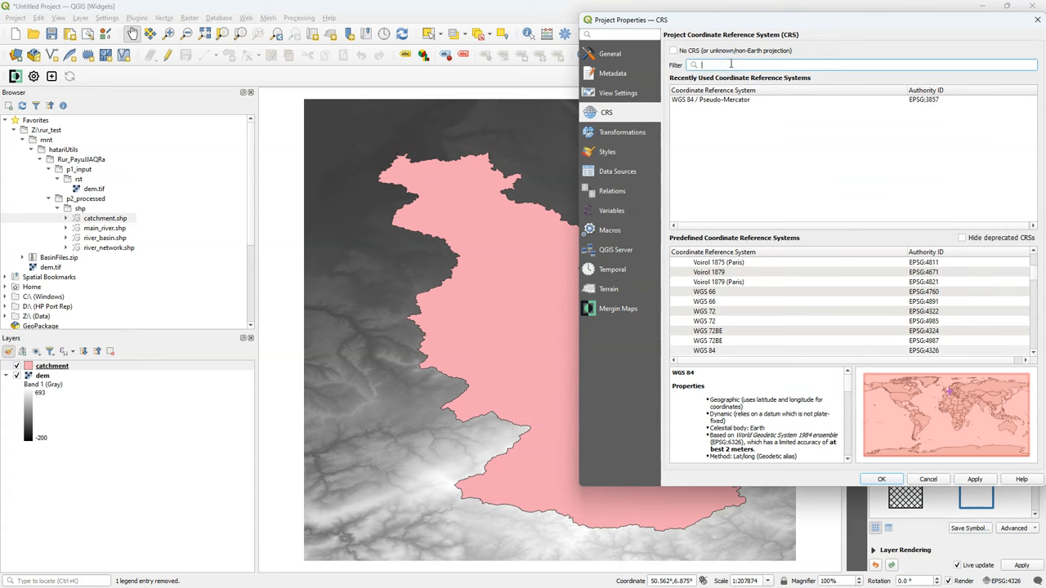
pyautogui.write('32632')
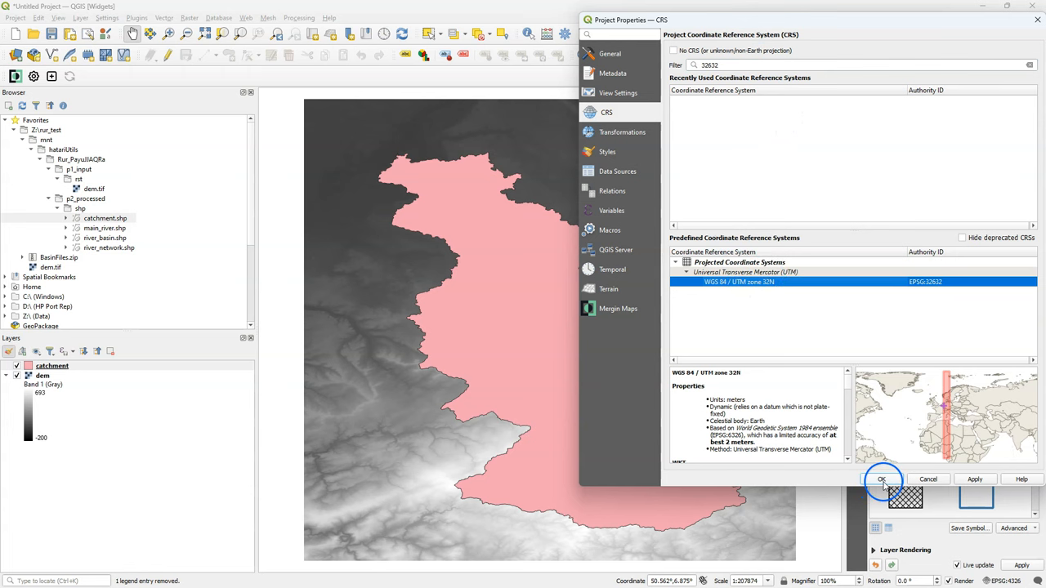
pyautogui.click(881, 479)
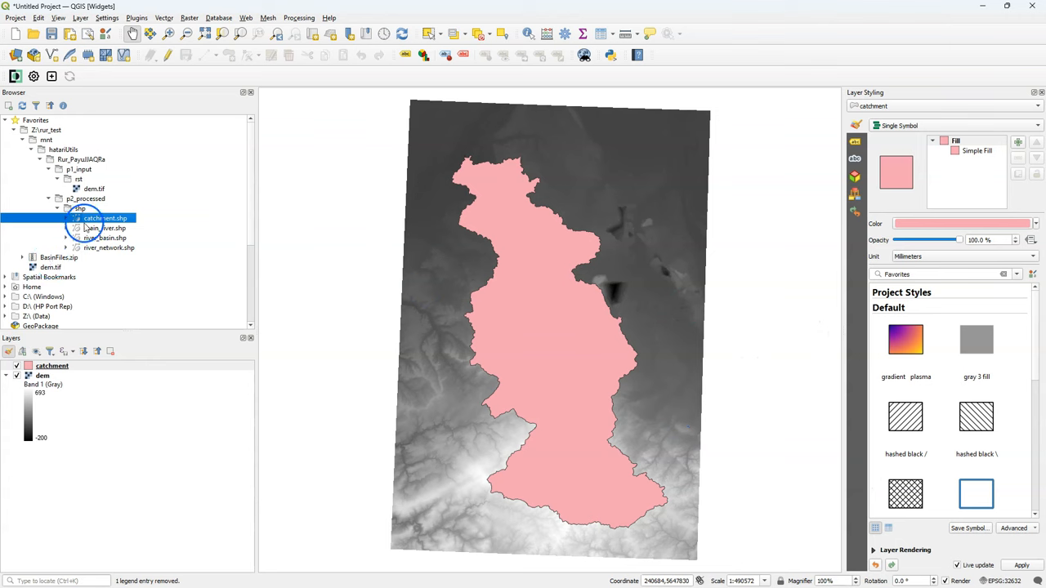
pyautogui.click(105, 228)
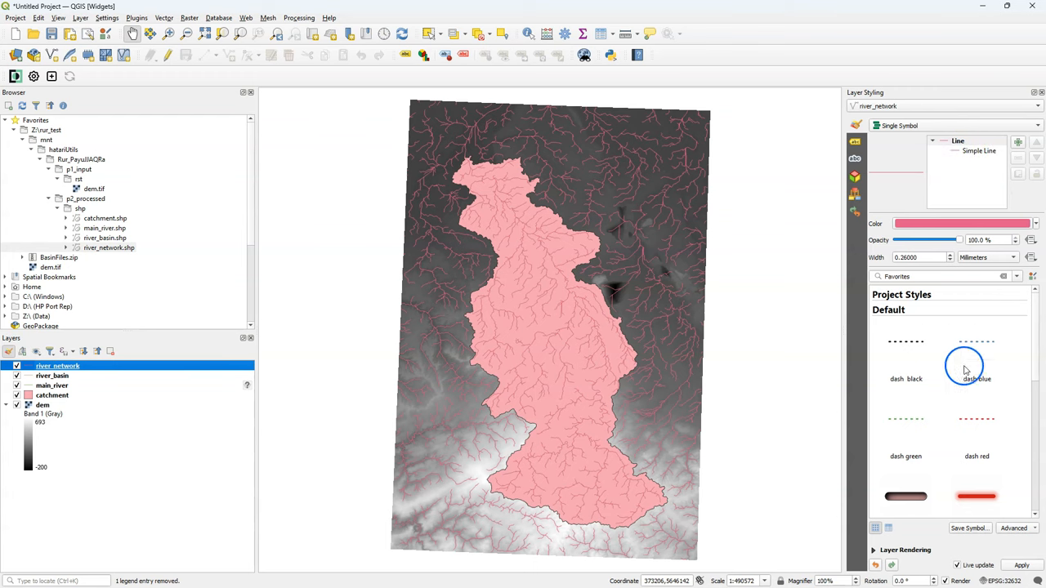
# Close the 2461-feature river_network attribute table and hide the river_network layer.
pyautogui.scroll(-3)
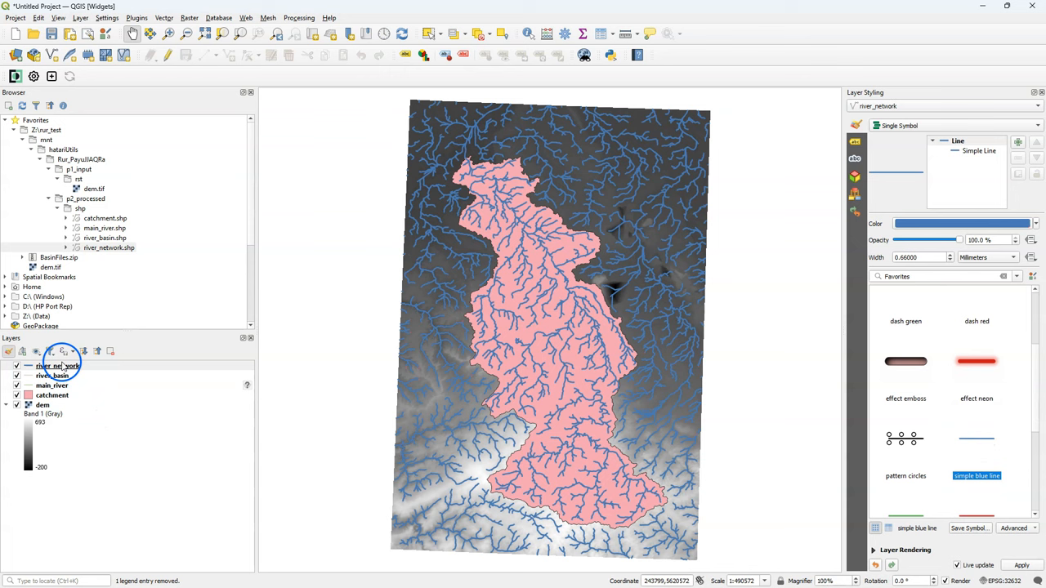
pyautogui.click(55, 366)
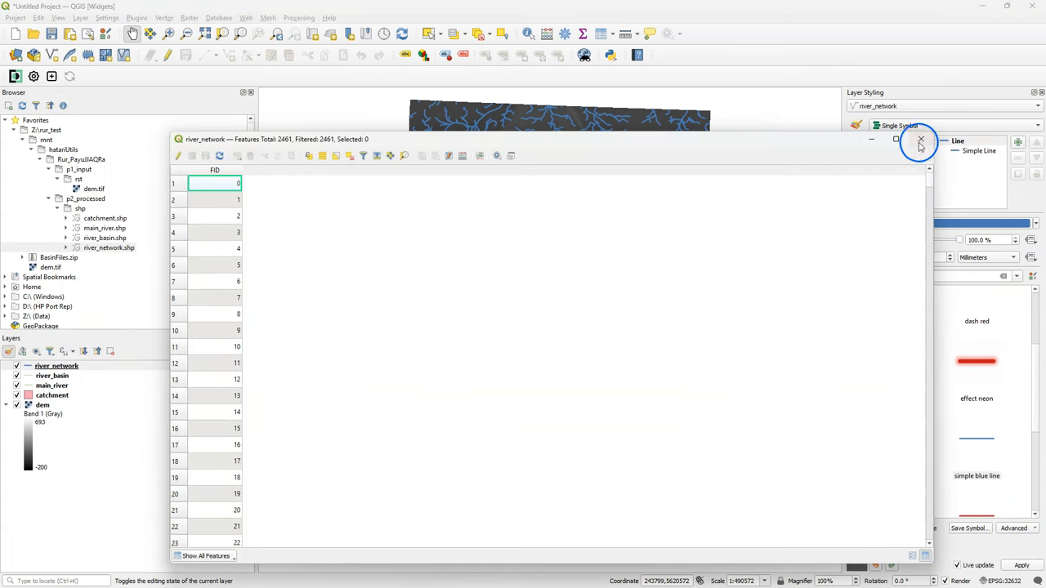
pyautogui.click(920, 139)
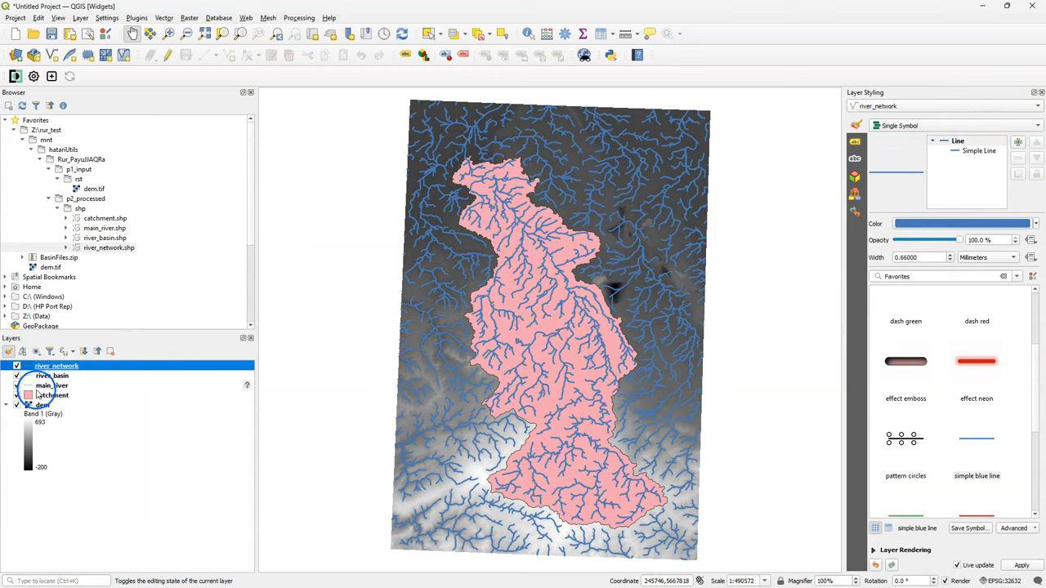
pyautogui.click(17, 365)
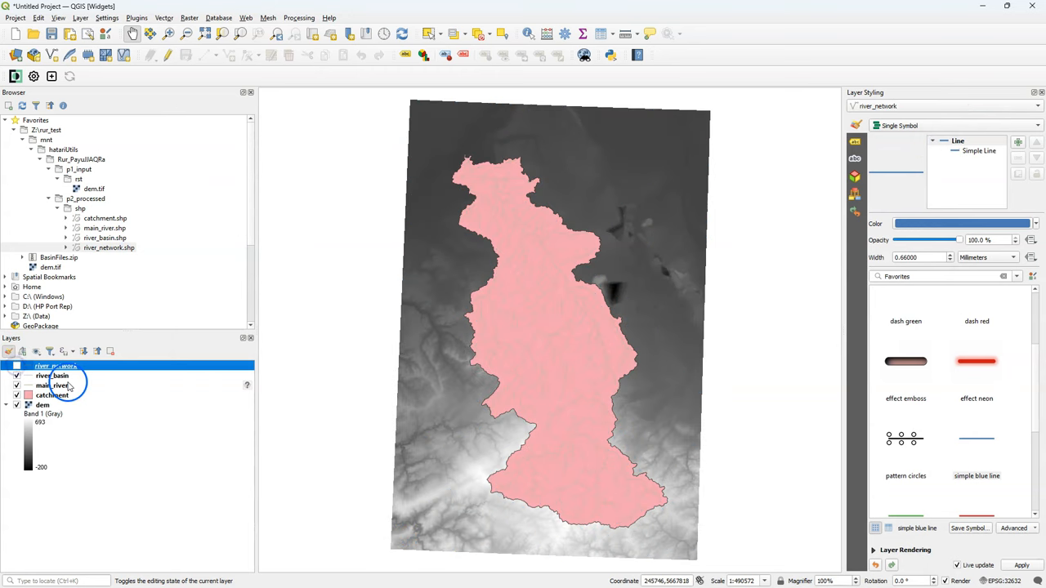
pyautogui.click(52, 376)
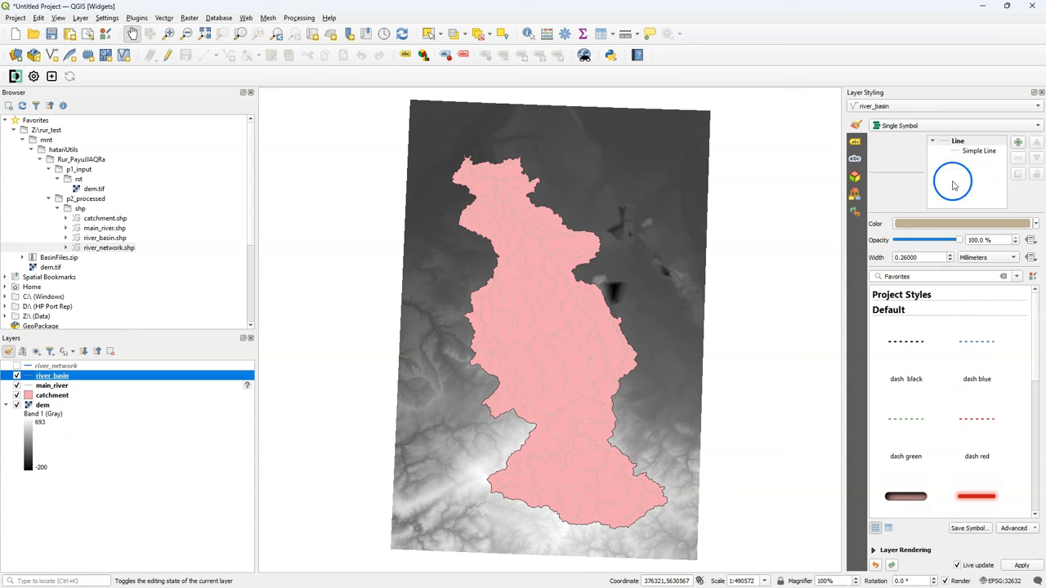
# Style river_basin as Categorized by FID with a Random colors ramp.
pyautogui.click(944, 125)
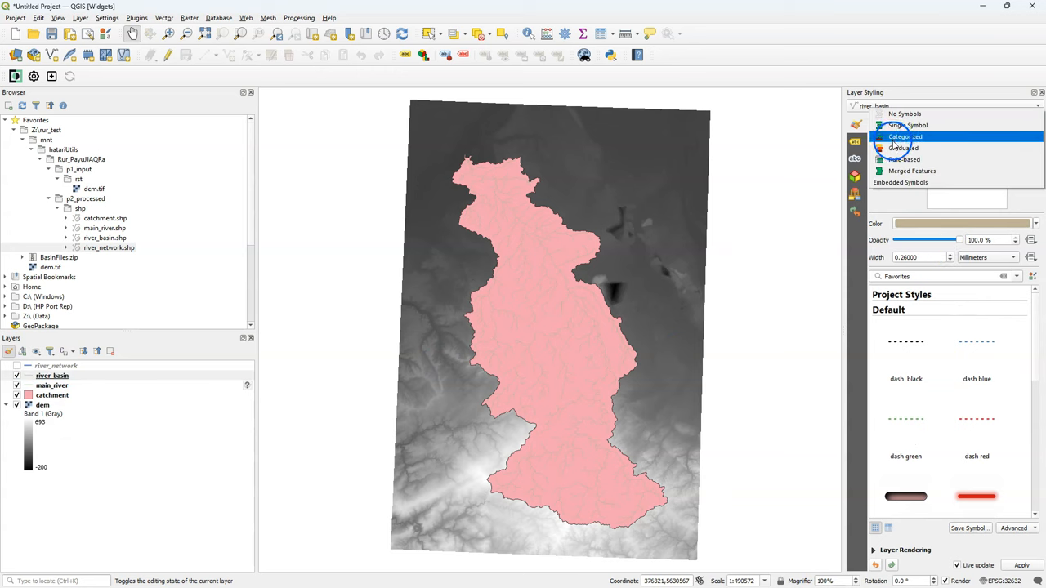
pyautogui.click(905, 136)
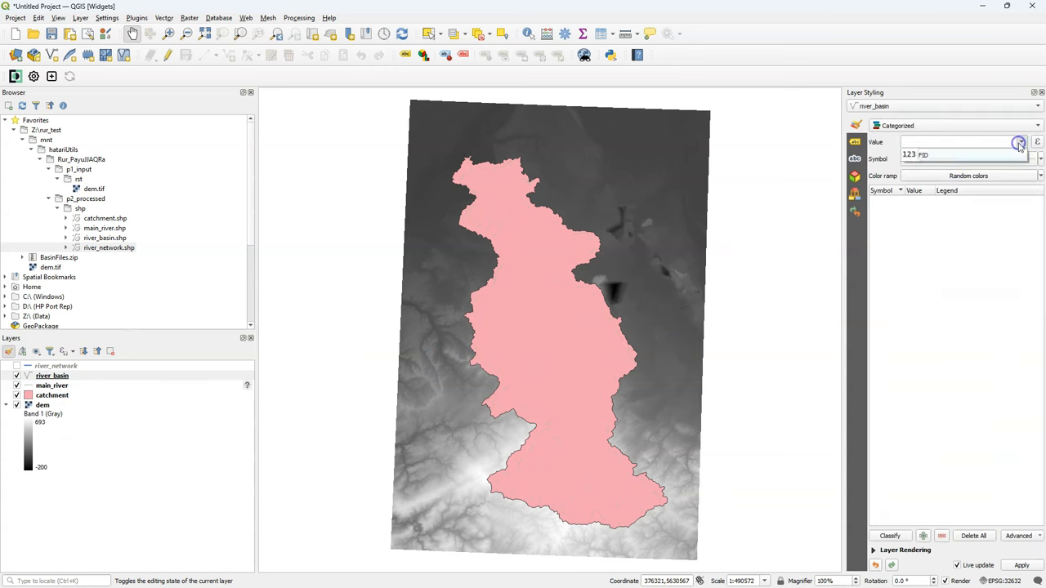
pyautogui.click(1020, 142)
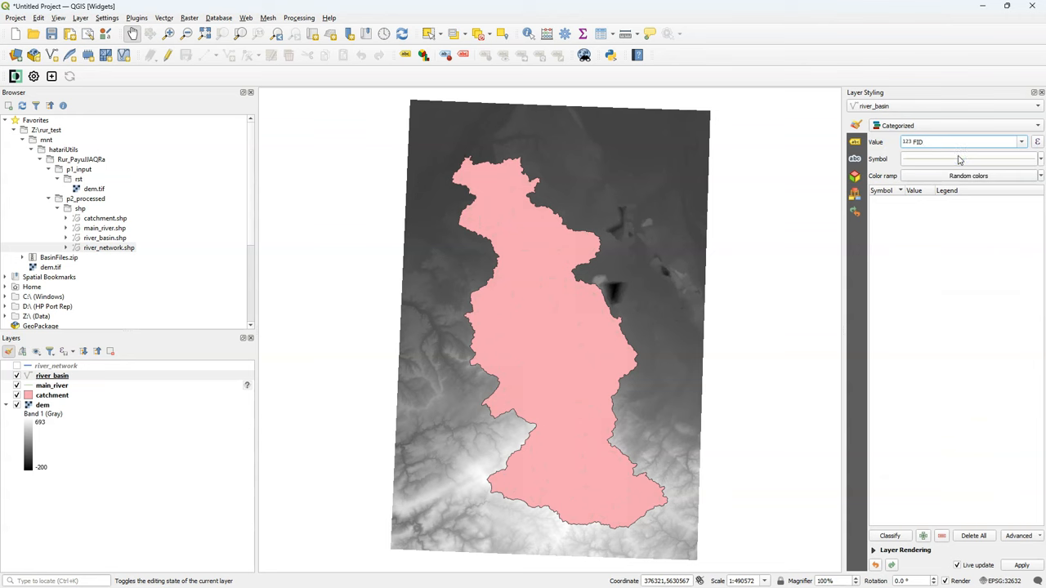
pyautogui.click(969, 176)
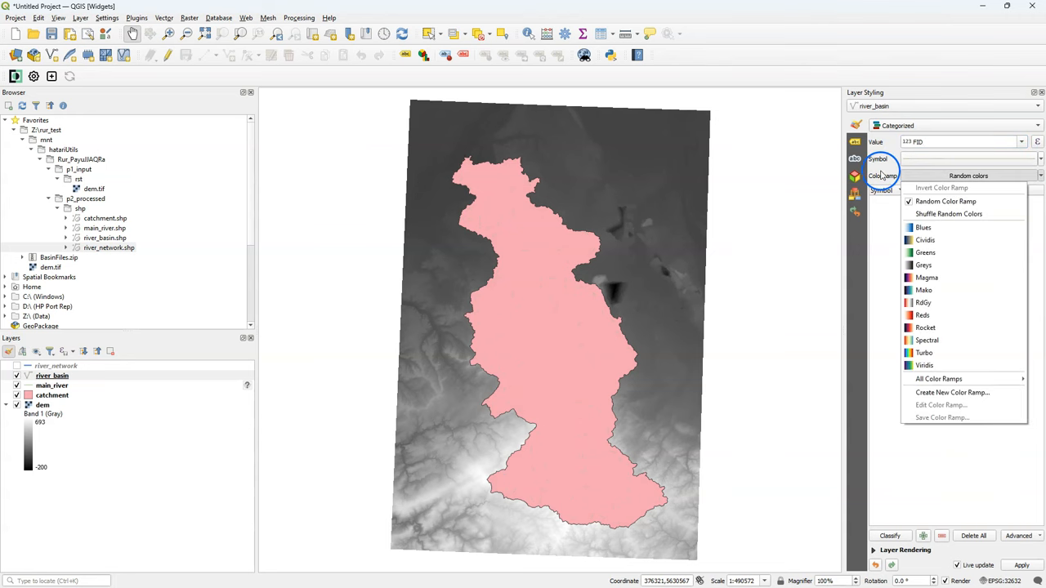
pyautogui.click(890, 536)
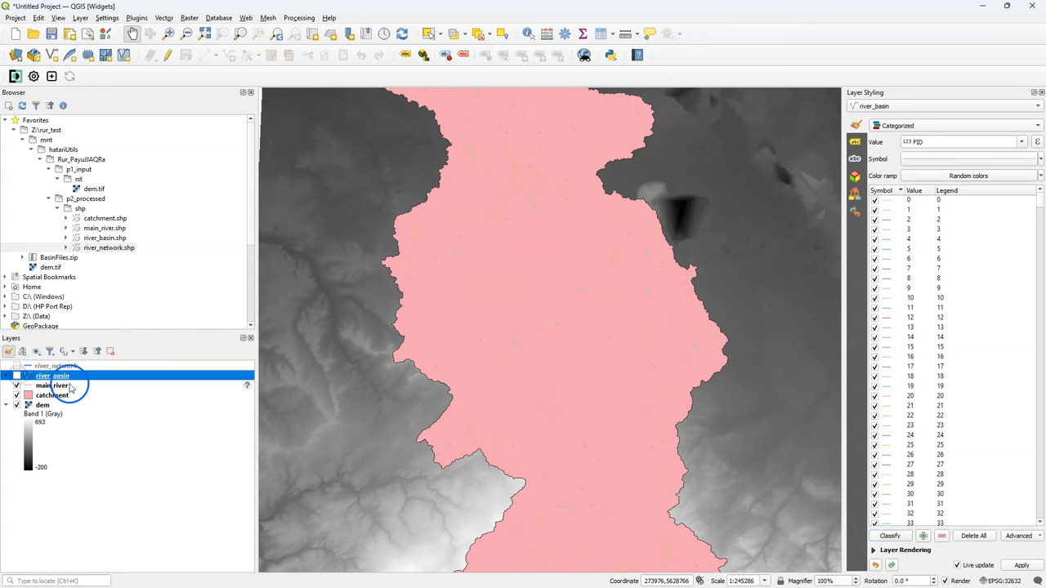
pyautogui.click(52, 386)
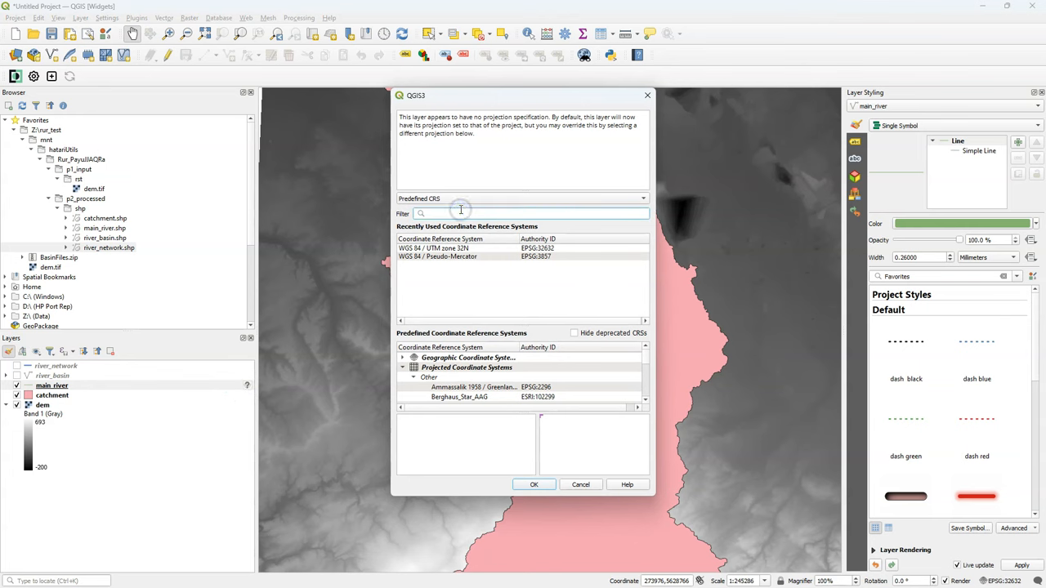
# Assign the WGS 84 (EPSG:4326) CRS to the main river layer.
pyautogui.write('4326')
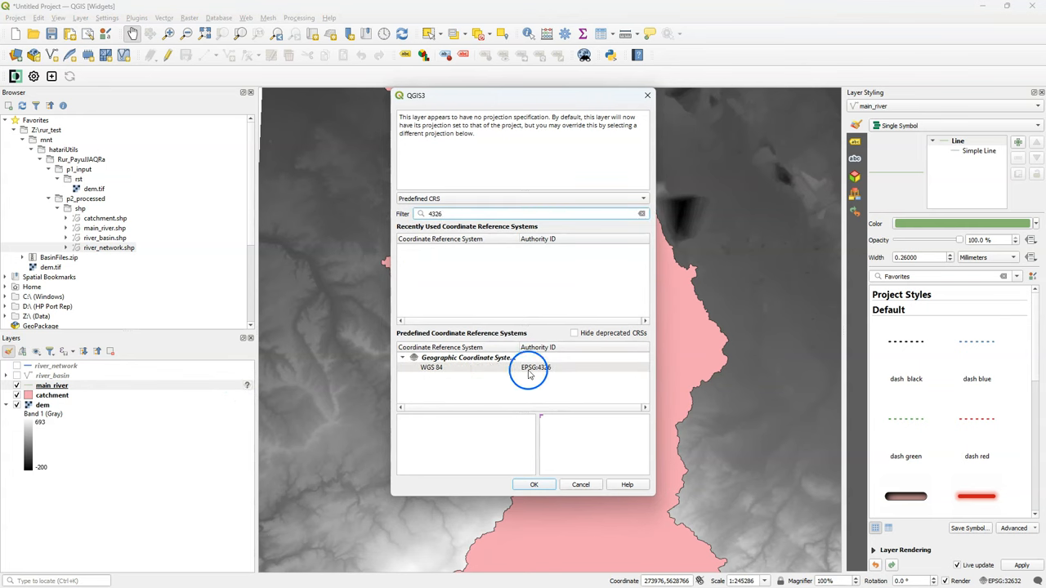
pyautogui.click(533, 485)
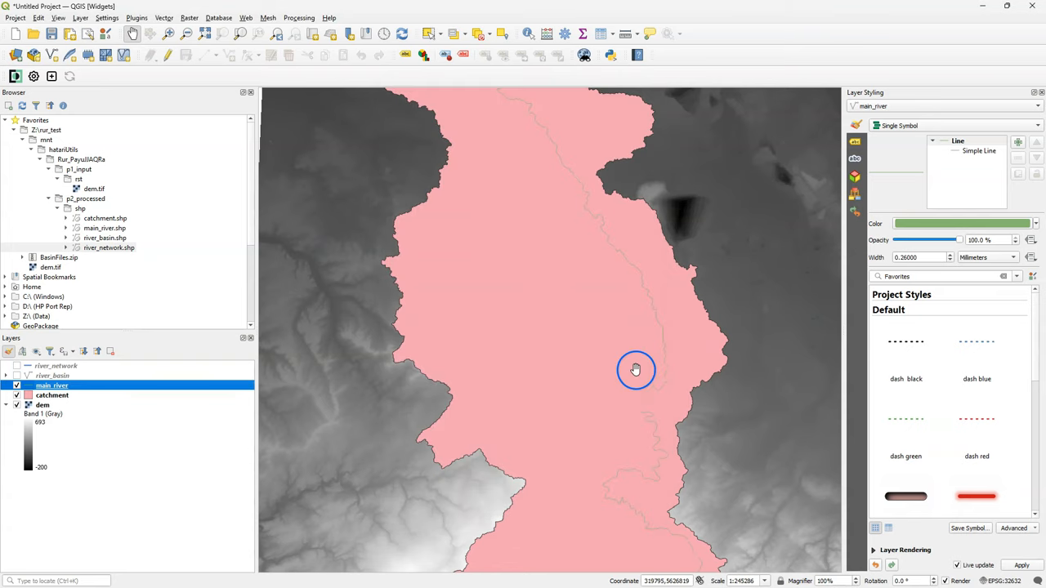
pyautogui.scroll(-3)
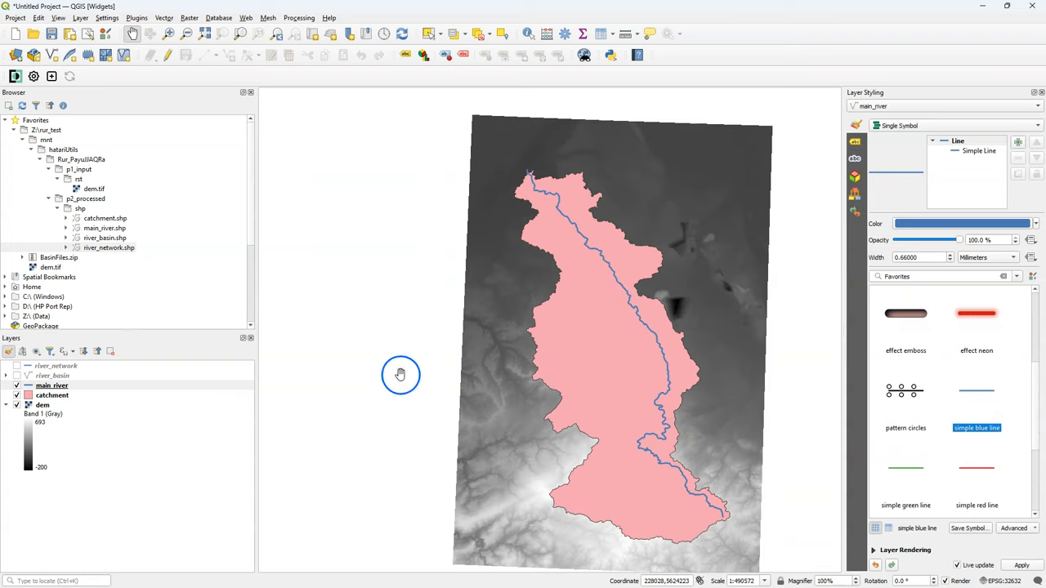
# Review the main river's attribute table, then select the catchment layer.
pyautogui.rightClick(52, 385)
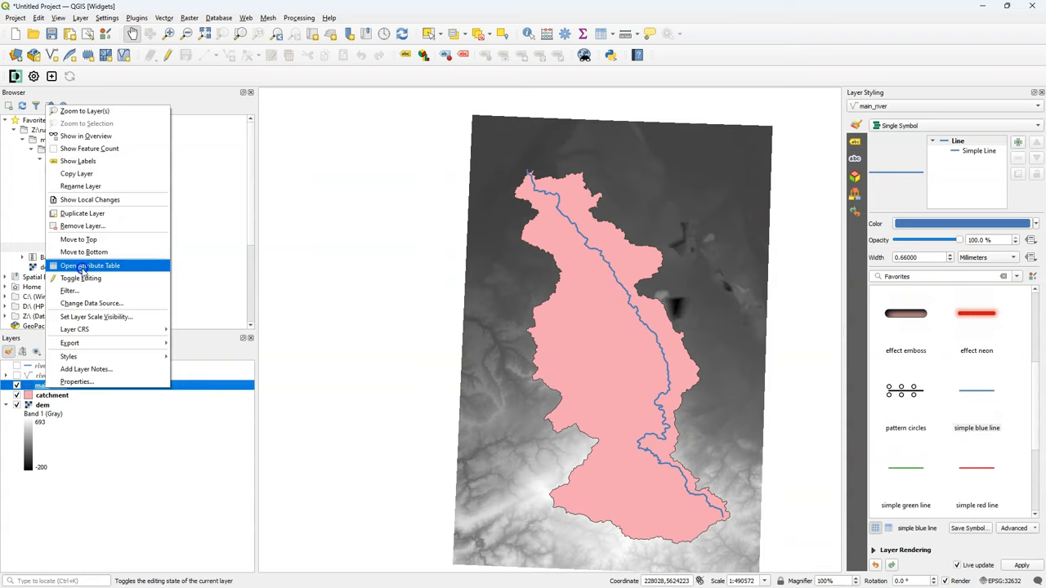
pyautogui.click(91, 265)
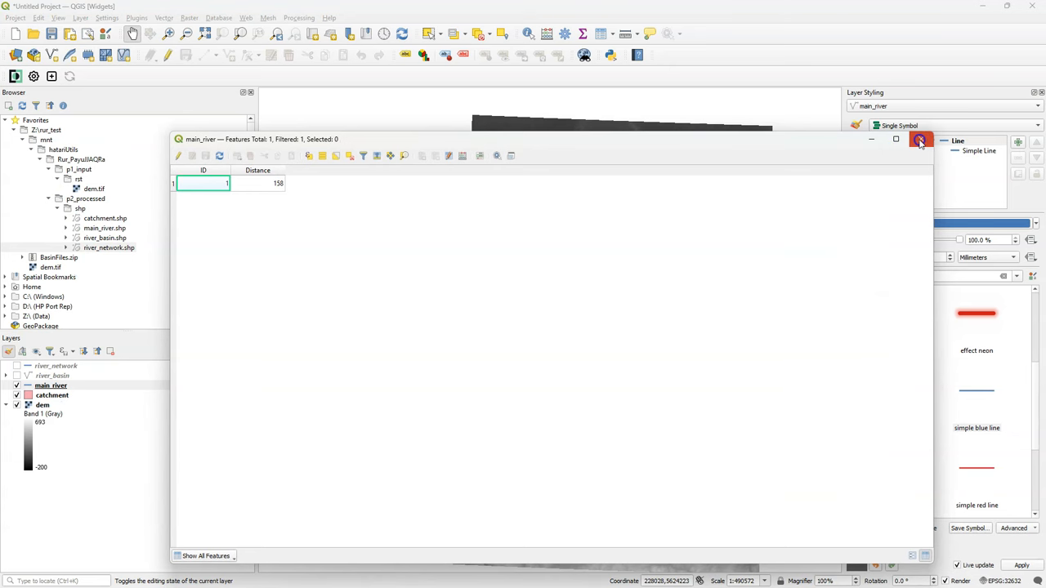
pyautogui.click(922, 139)
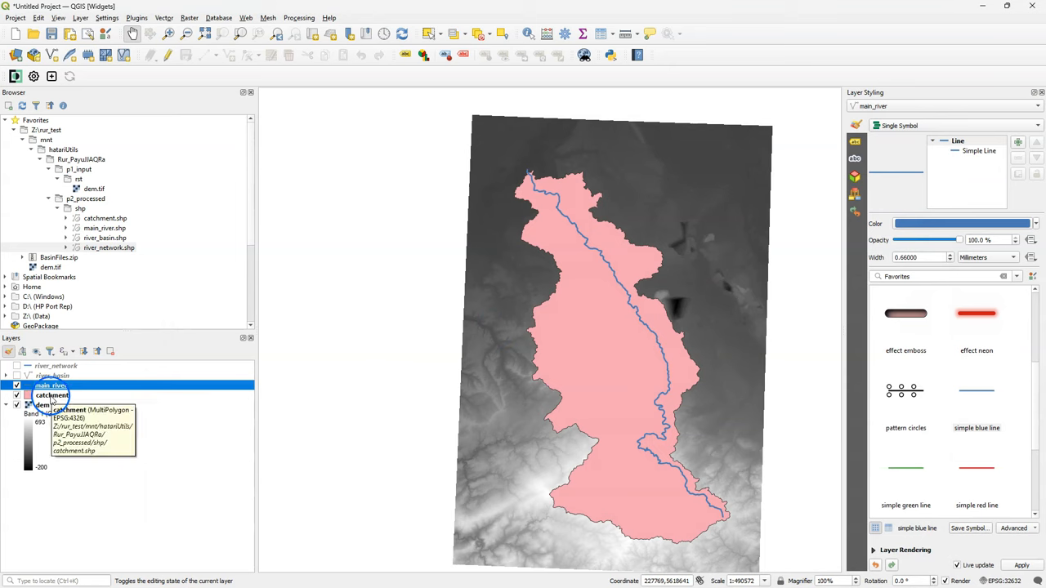
pyautogui.click(53, 395)
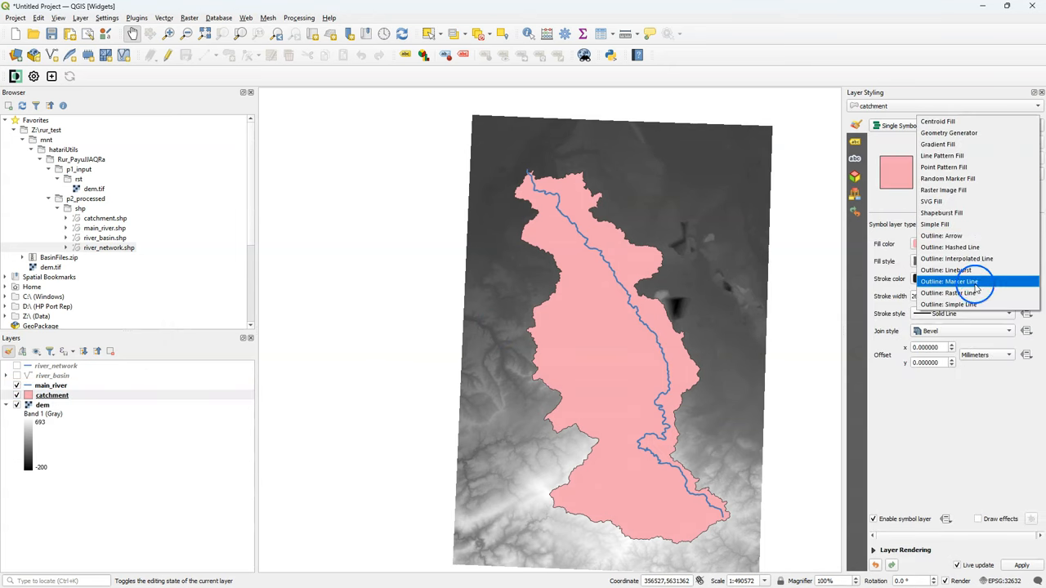
# Make the catchment symbol a red simple-line outline and hide the main_river layer.
pyautogui.click(948, 304)
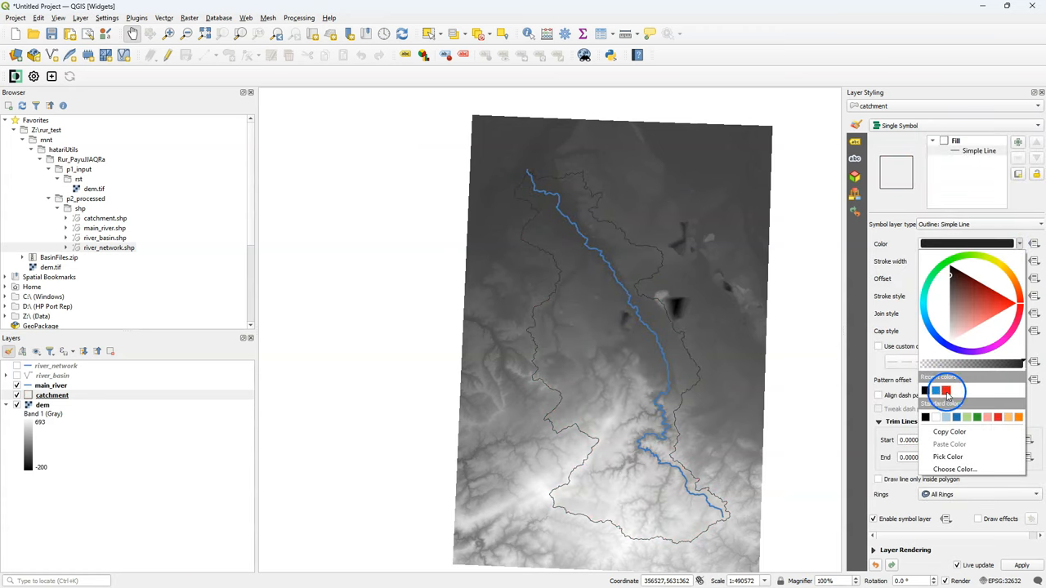
pyautogui.click(944, 390)
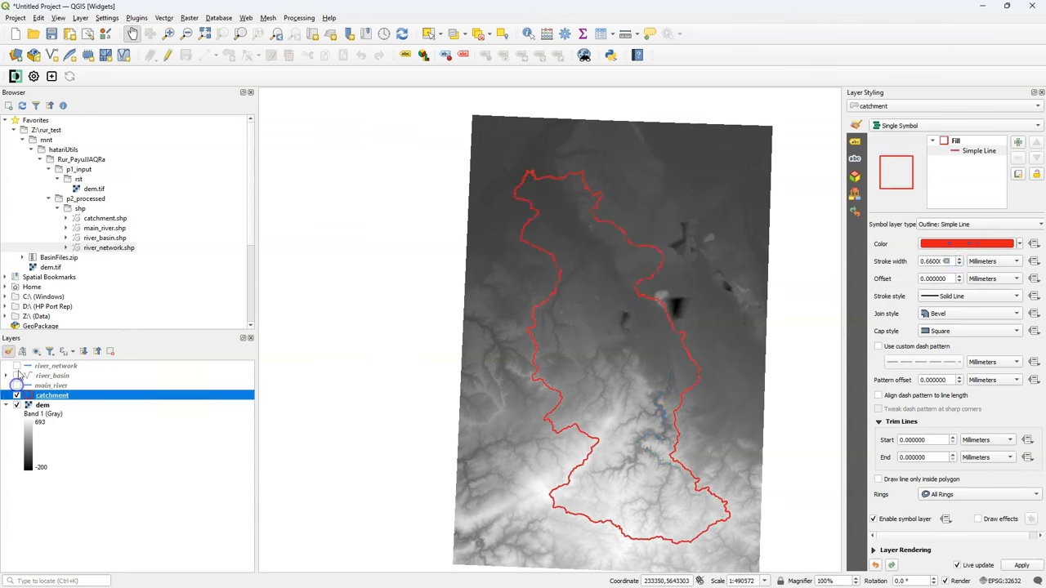
pyautogui.click(16, 365)
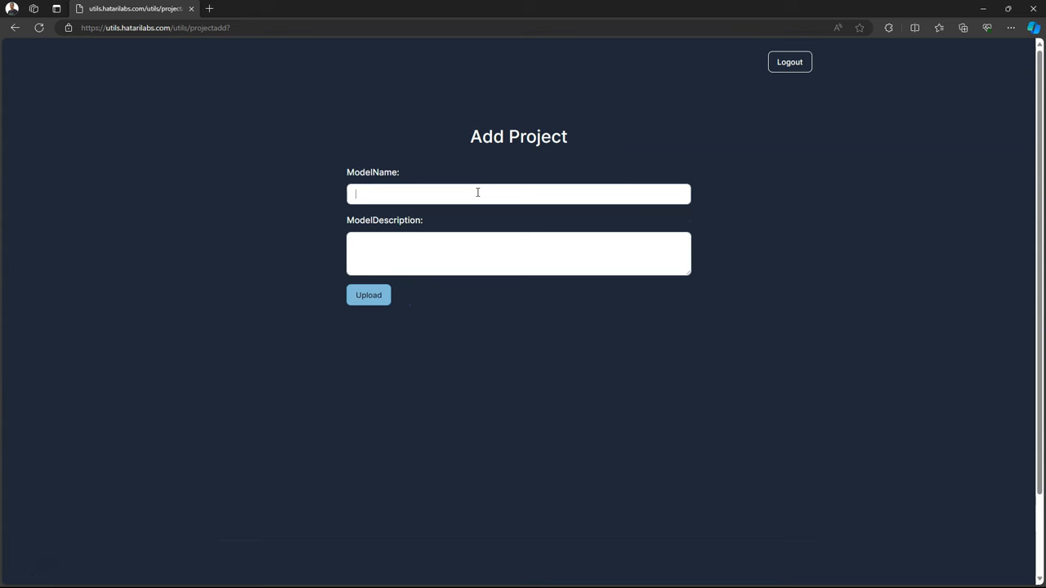
# Add a project named Goldcreek with description 'Goldcreek UTM' and upload it.
pyautogui.write('Goldcreek')
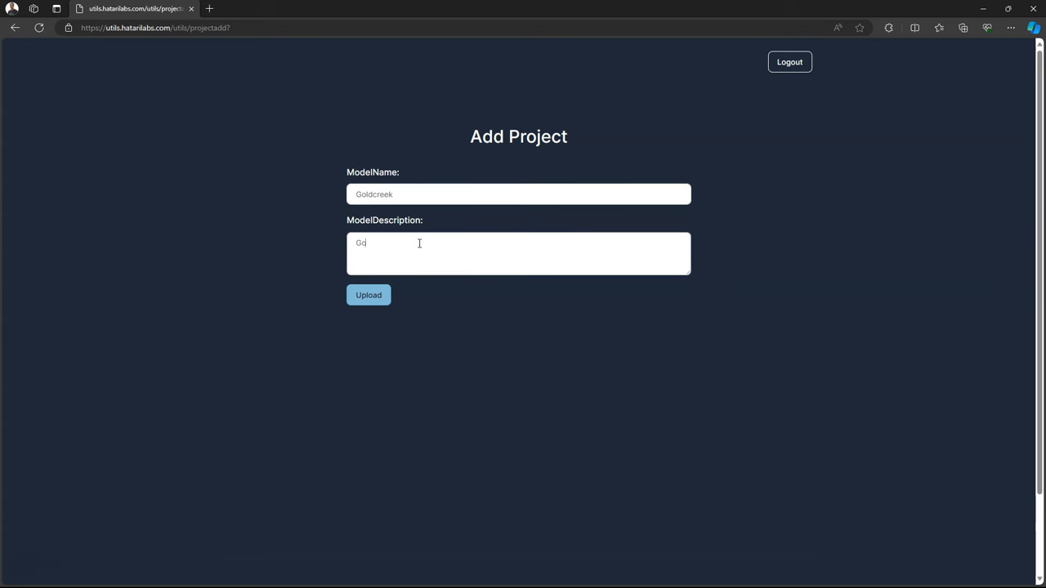
pyautogui.write('Goldcreek')
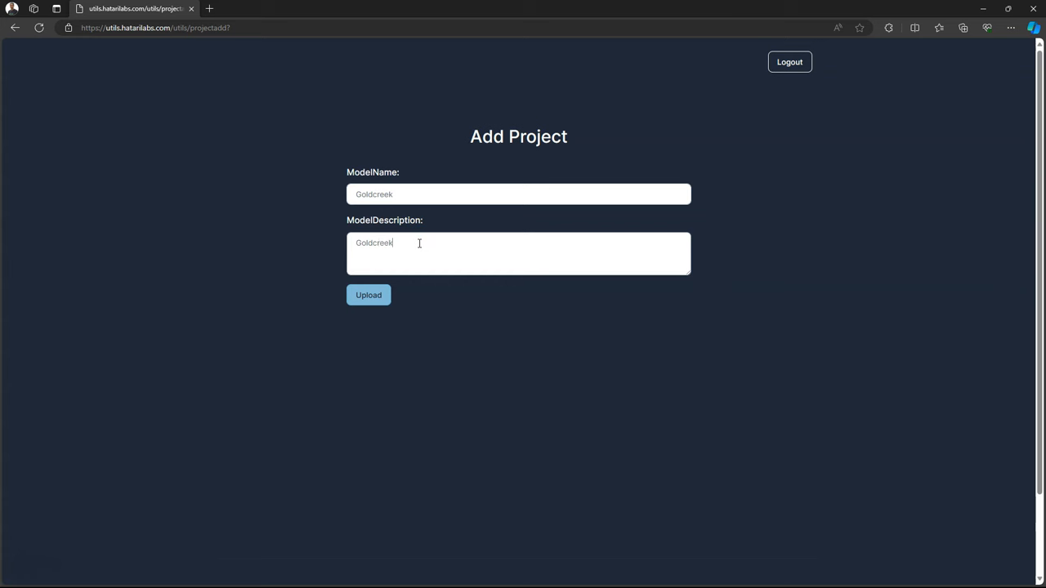
pyautogui.click(369, 296)
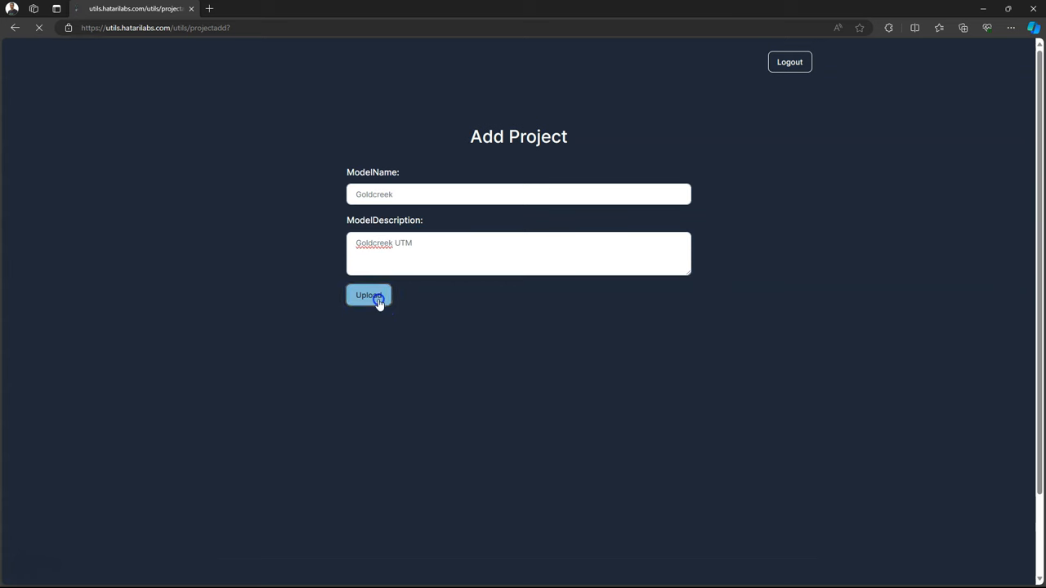
pyautogui.click(369, 295)
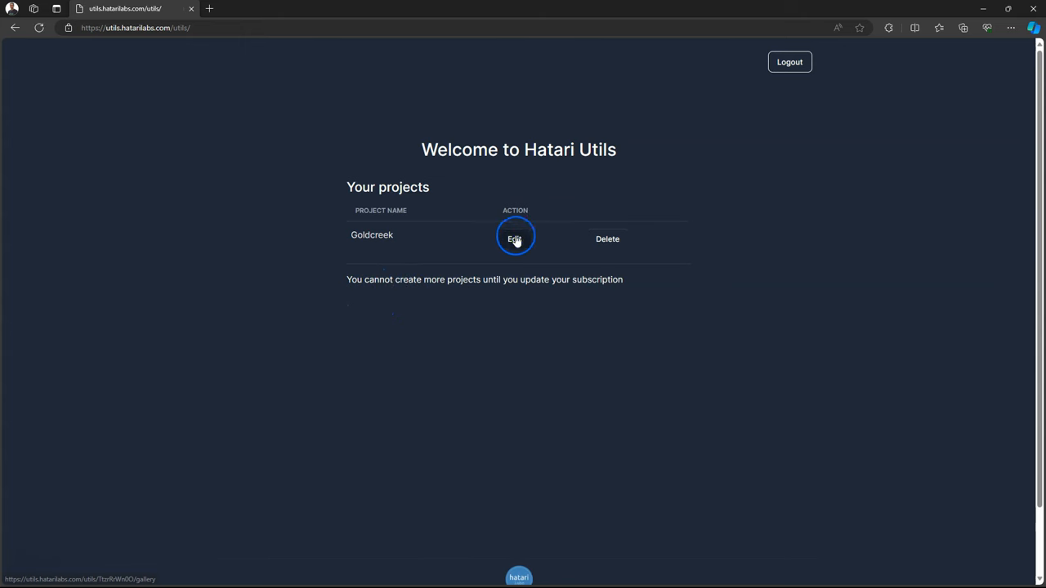
# Open Goldcreek's watershed delineation app and upload DEM_UTM.tif as the input DEM.
pyautogui.click(514, 238)
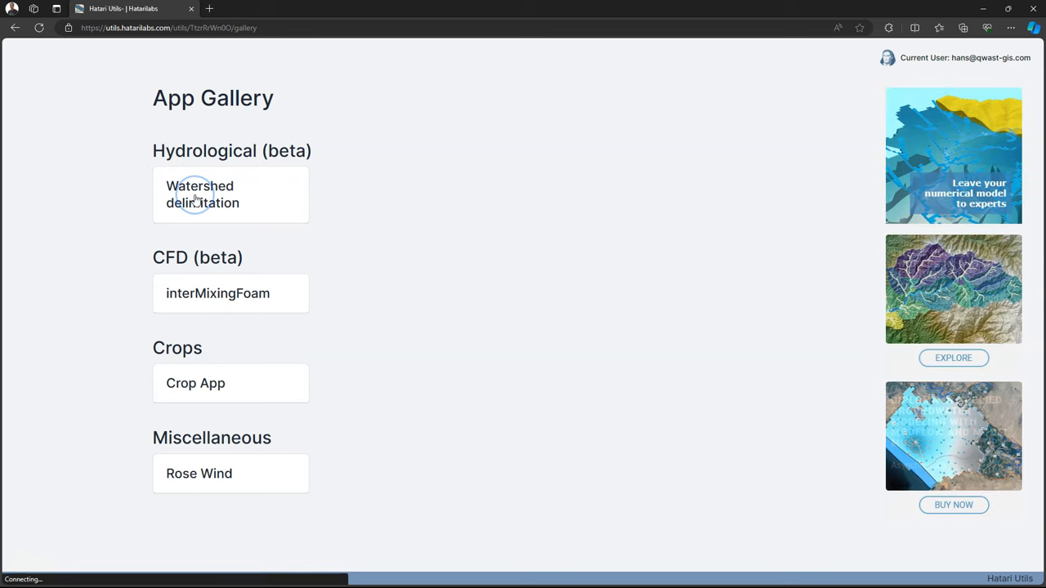
pyautogui.click(202, 195)
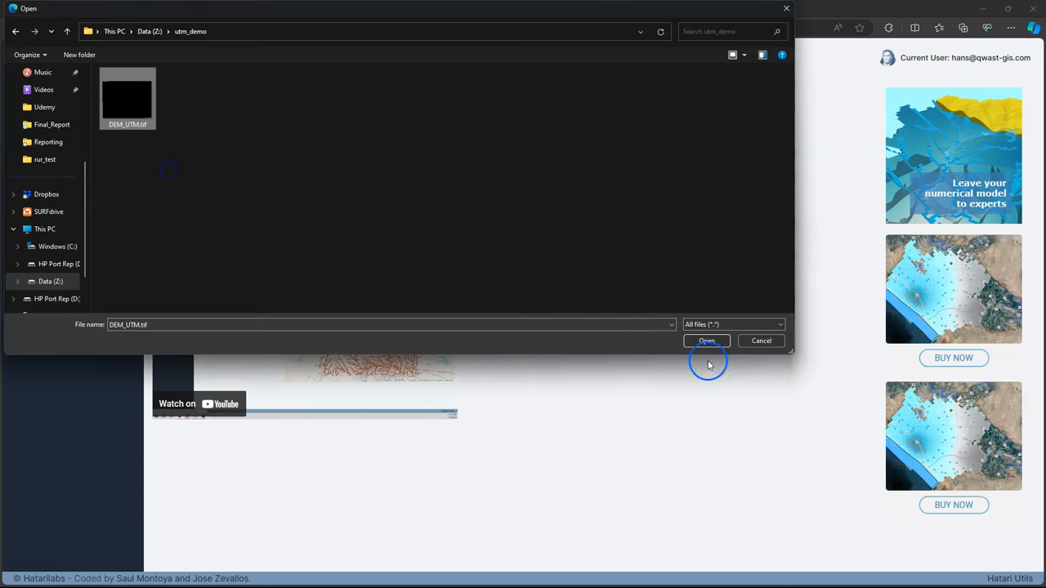
pyautogui.click(706, 341)
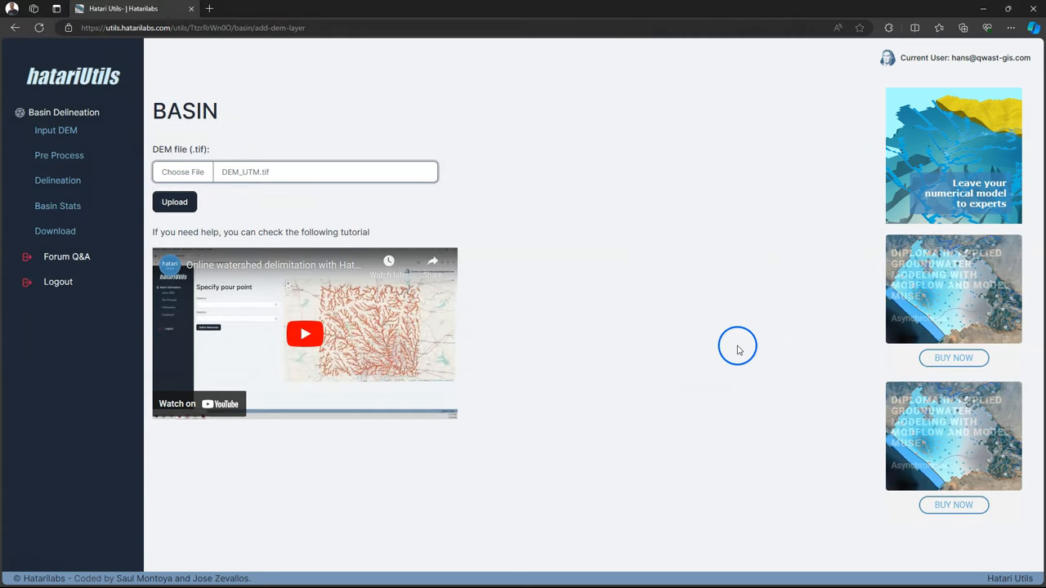
pyautogui.click(174, 202)
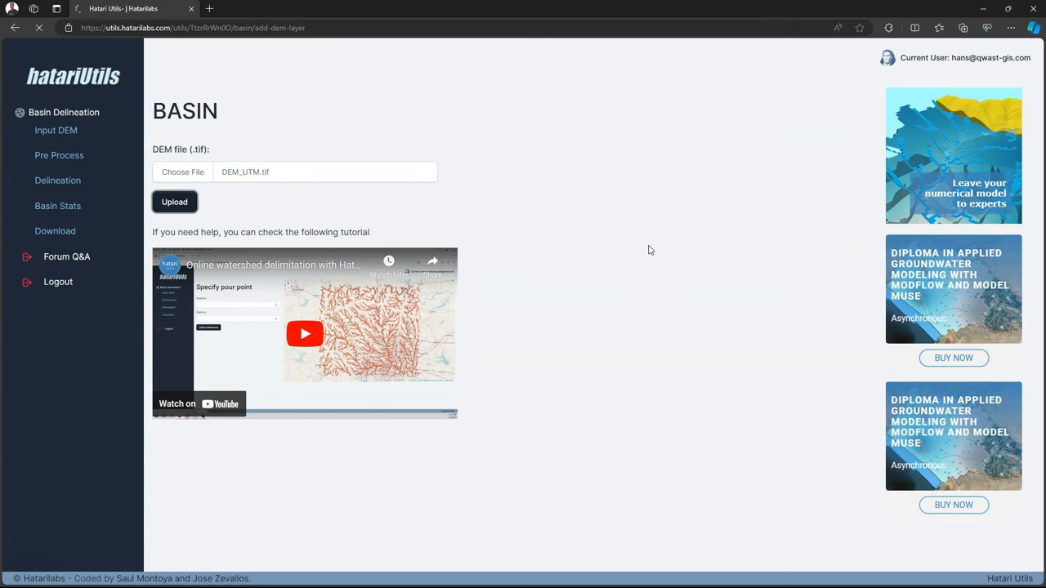
pyautogui.click(59, 155)
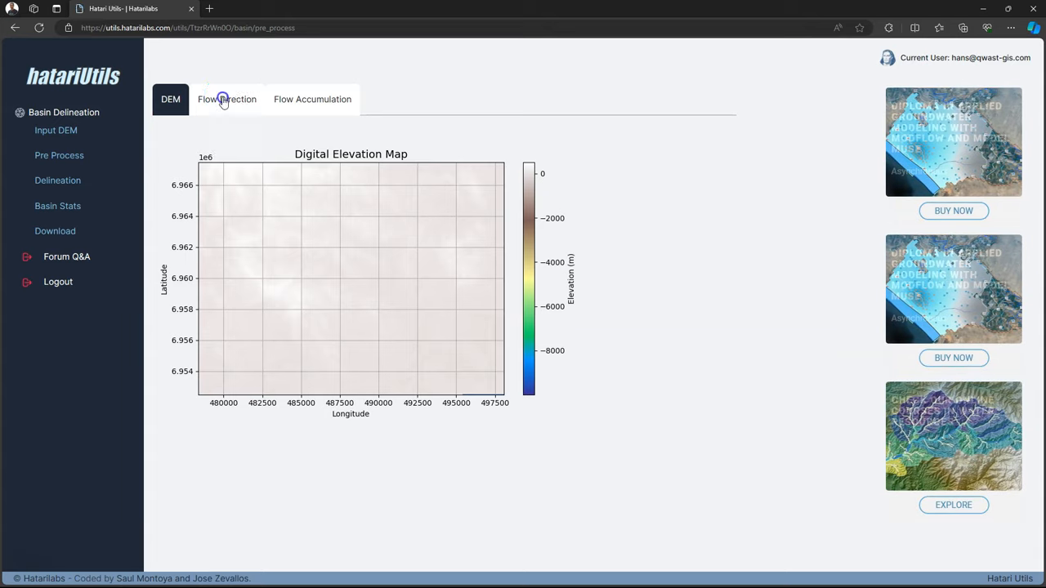
# Switch between the Flow Direction and Flow Accumulation grids on the Pre Process page.
pyautogui.click(226, 99)
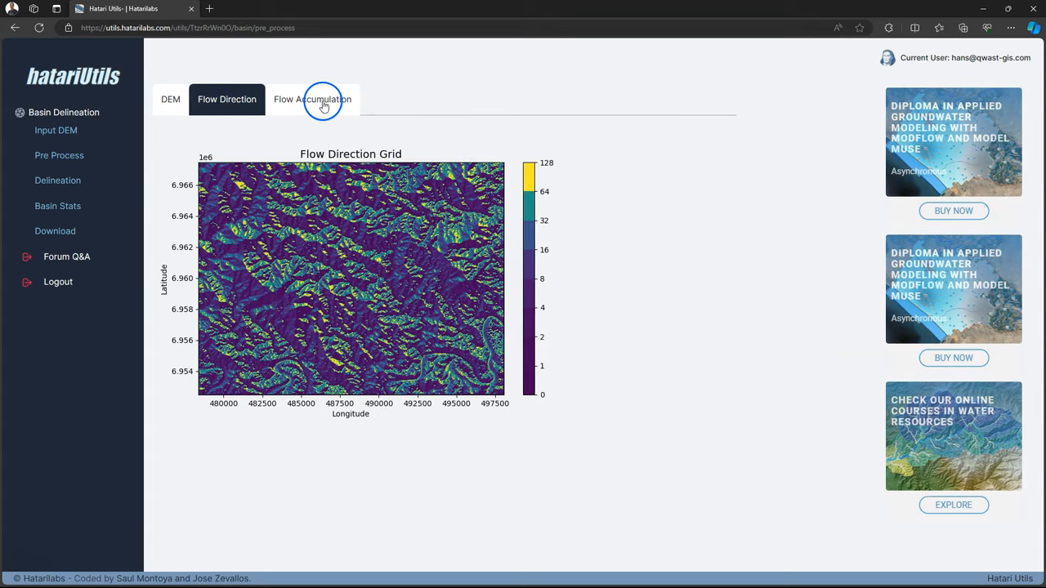
pyautogui.click(312, 99)
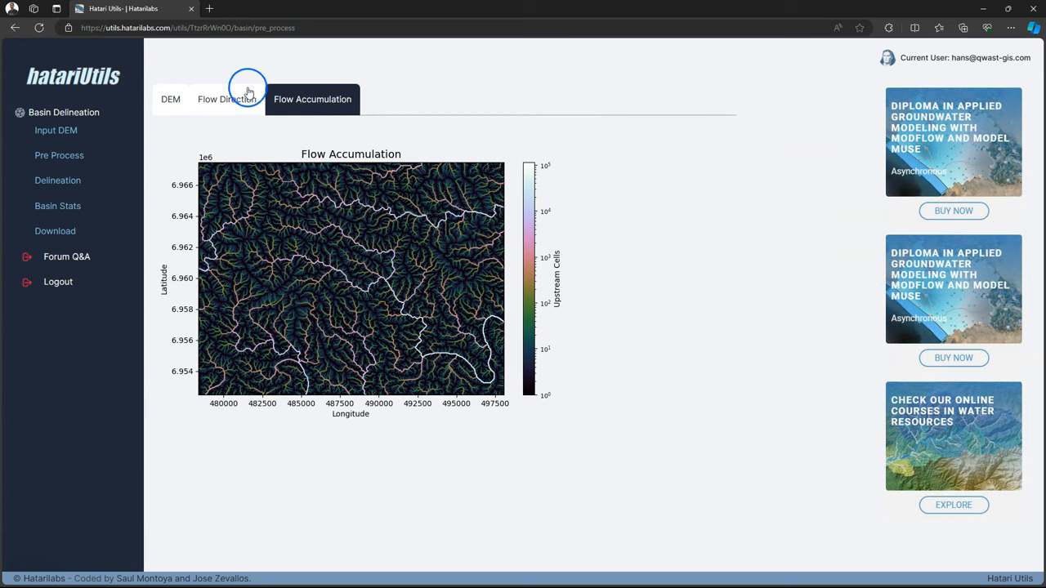
pyautogui.click(227, 99)
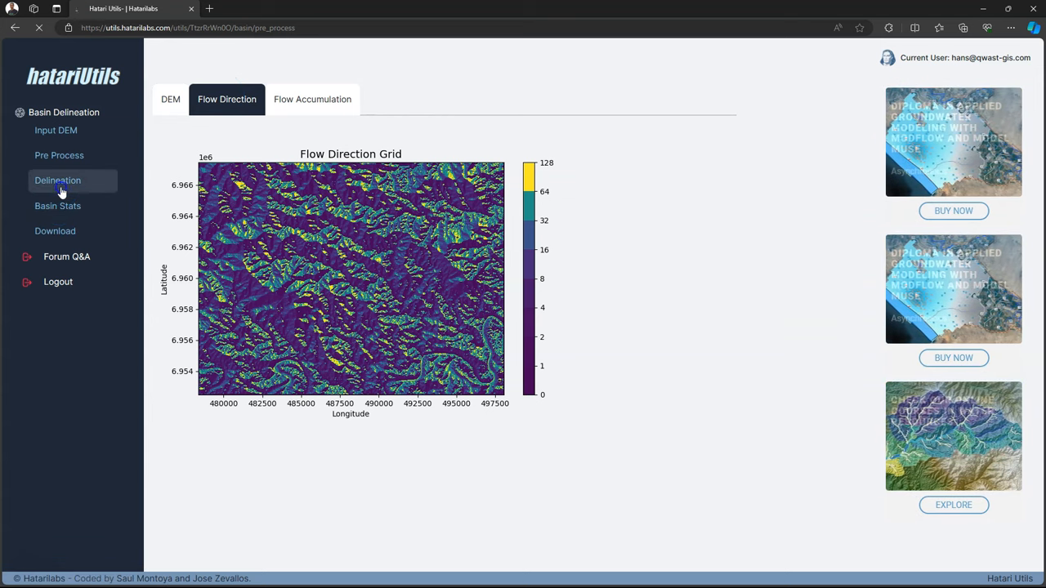
# Place the pour point at the outlet (152.92683, -27.5291) and run Define Watershed.
pyautogui.click(58, 180)
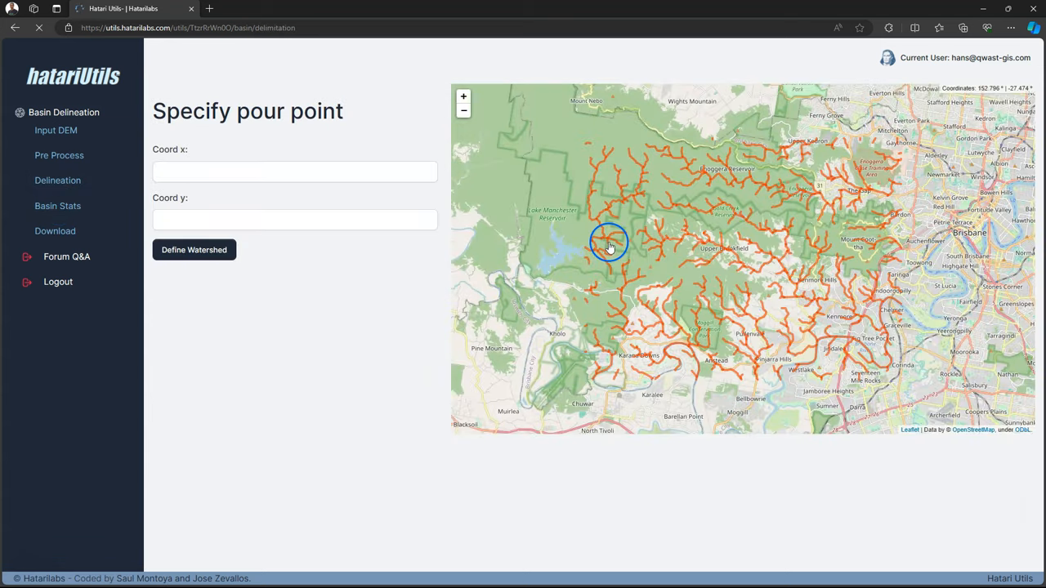
pyautogui.moveTo(609, 245); pyautogui.dragTo(817, 319)
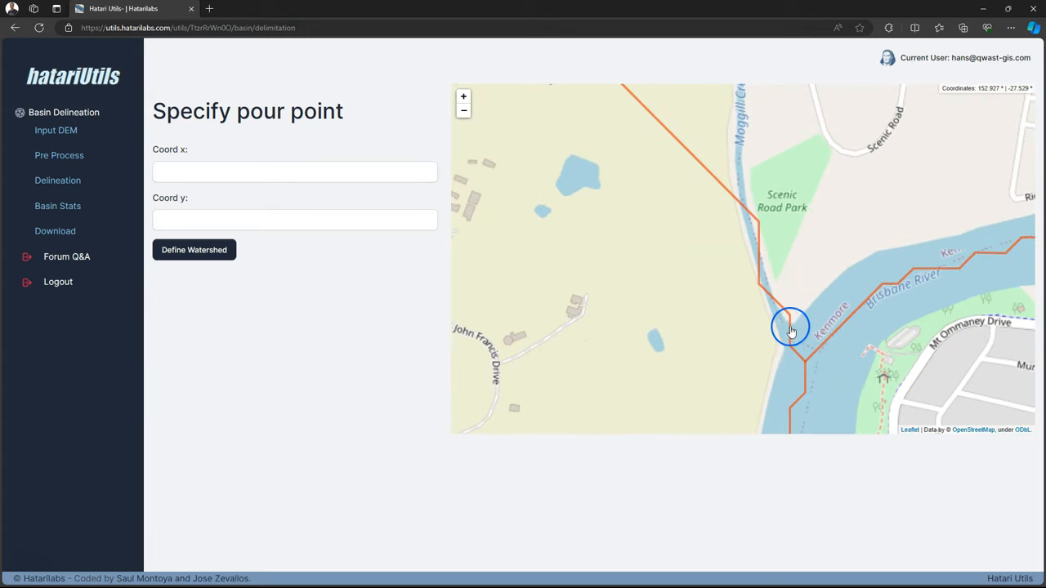
pyautogui.click(790, 327)
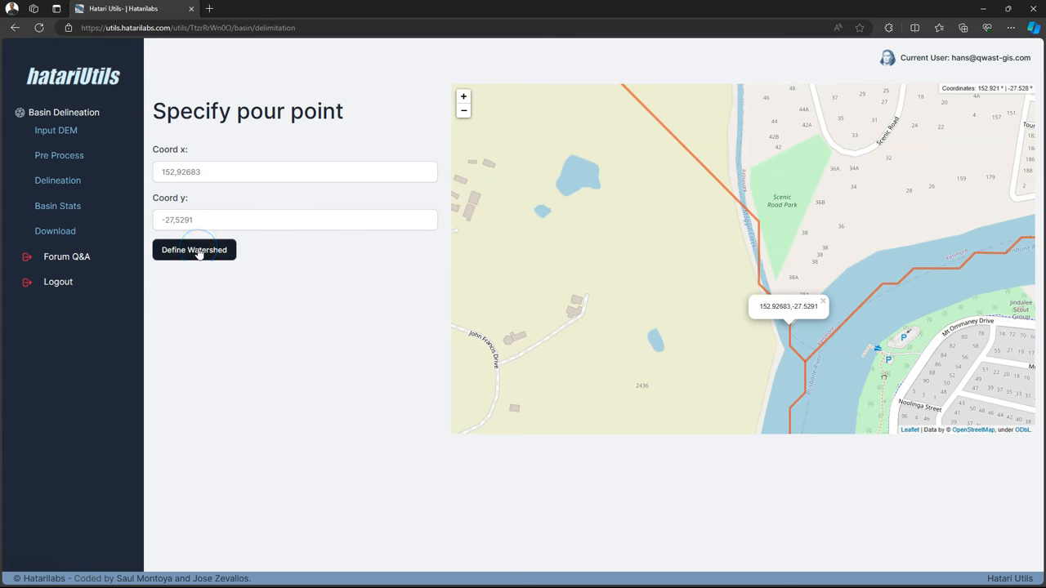
pyautogui.click(194, 249)
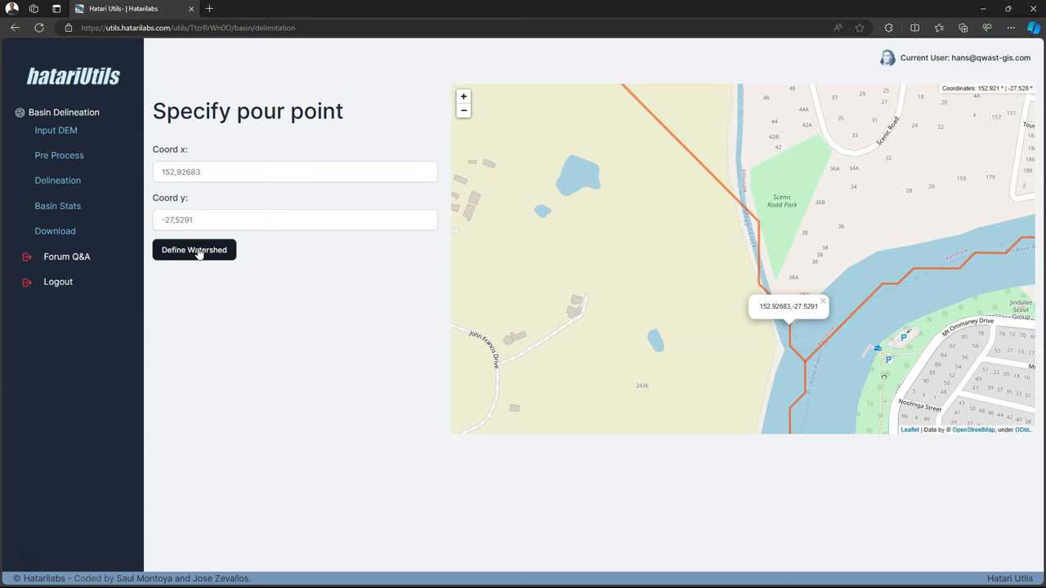
pyautogui.click(194, 250)
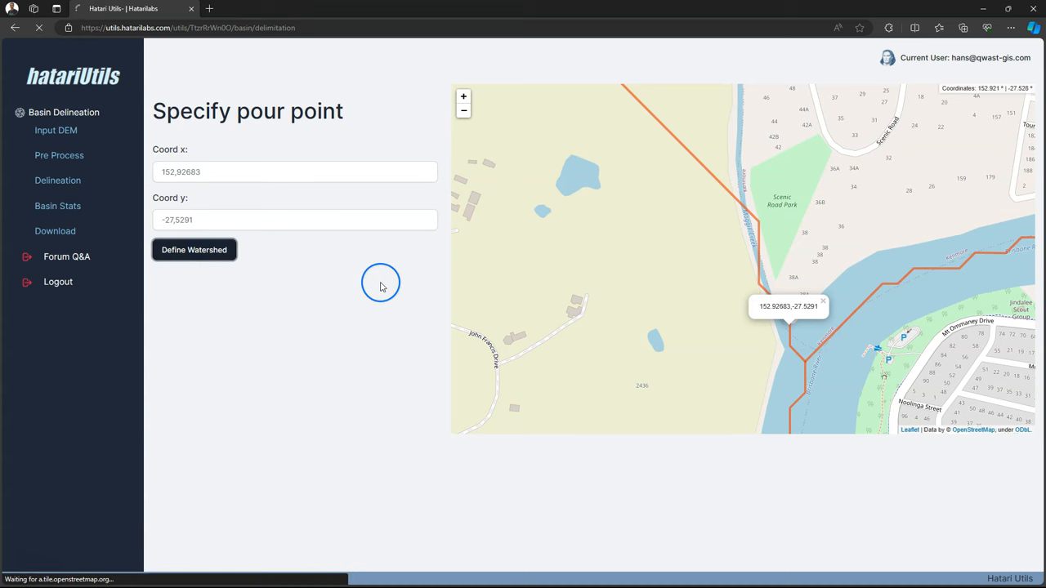
pyautogui.click(194, 249)
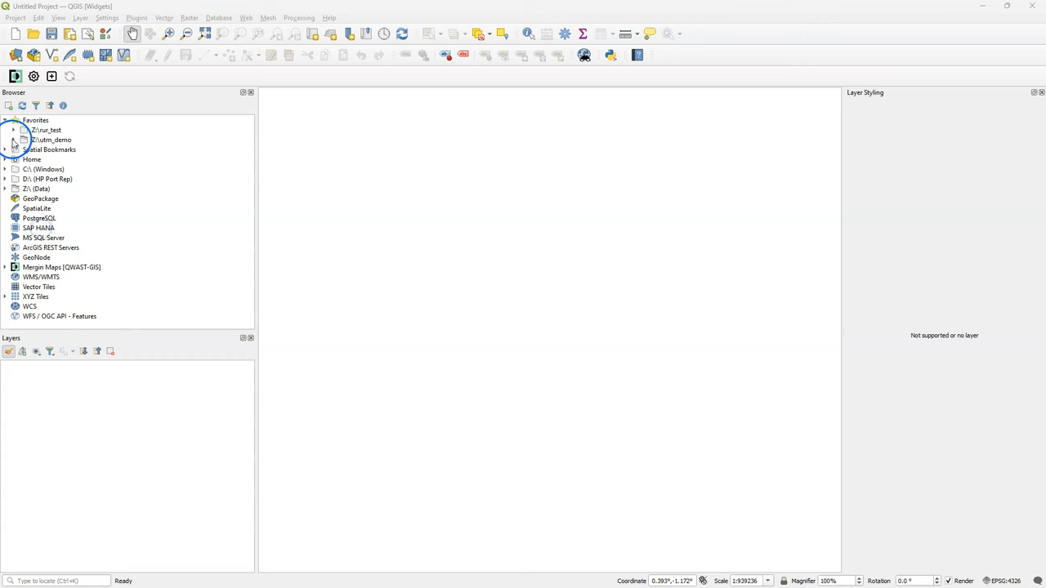
# Browse to the Goldcreek results folder and add DEM_UTM.tif and catchment.shp to QGIS.
pyautogui.click(13, 140)
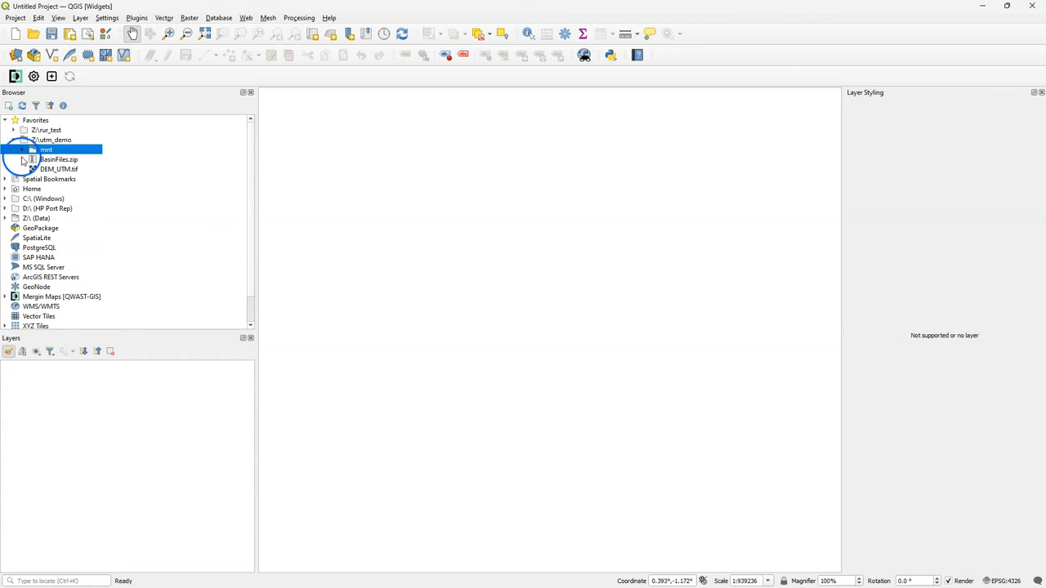
pyautogui.click(23, 150)
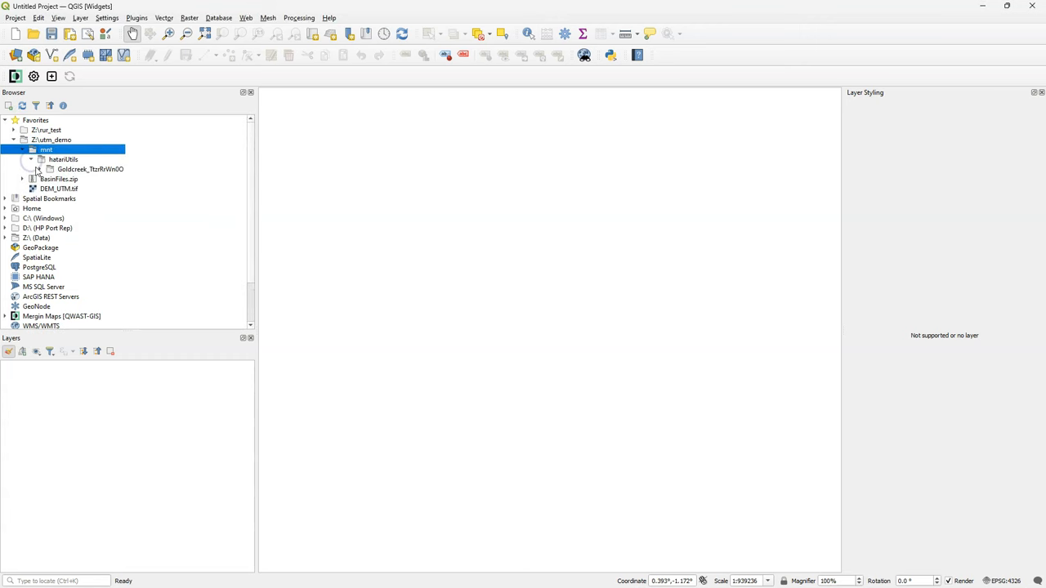
pyautogui.click(43, 170)
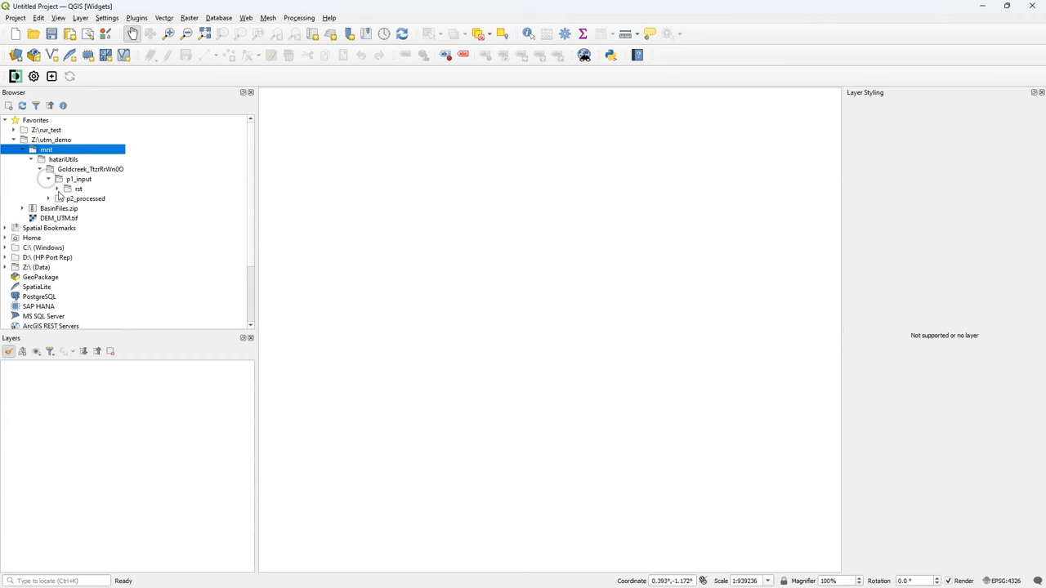
pyautogui.doubleClick(102, 198)
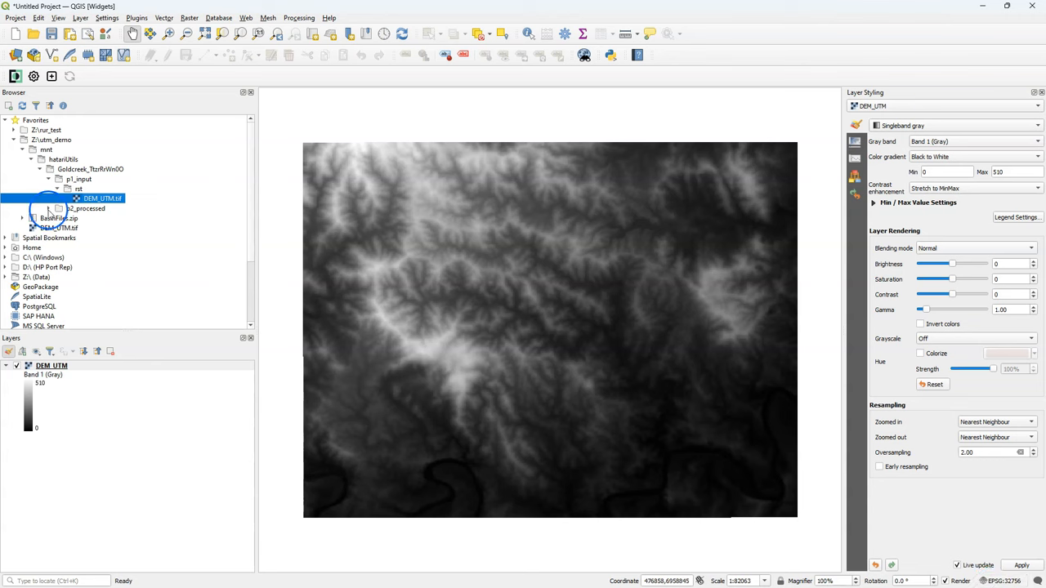
pyautogui.click(57, 218)
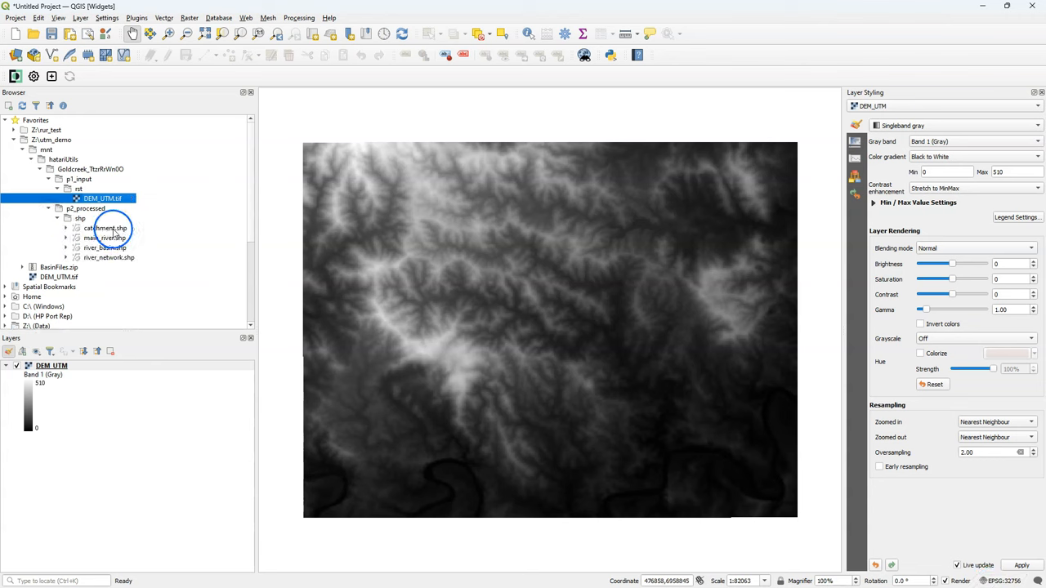
pyautogui.click(104, 228)
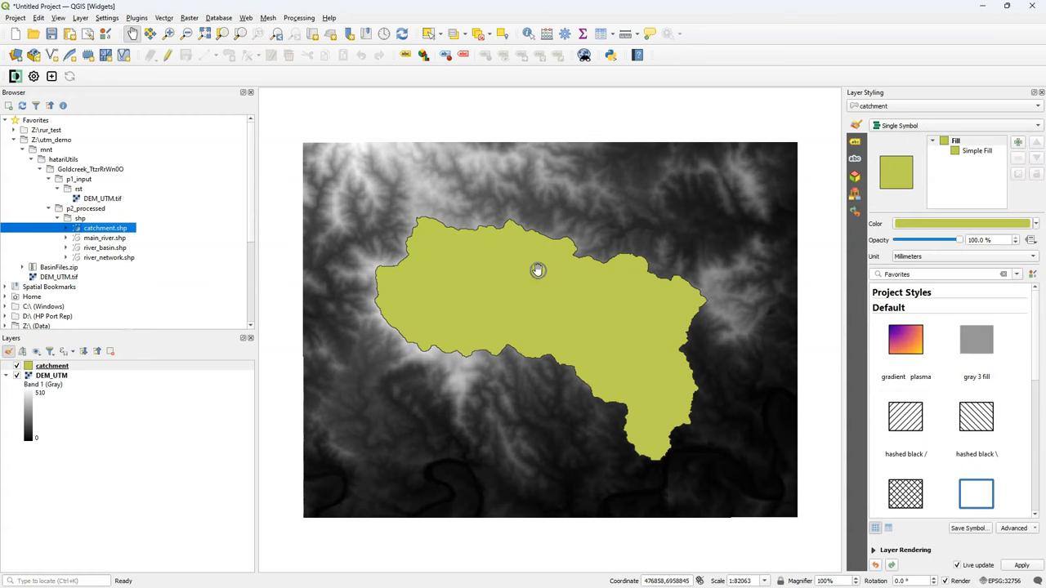
# Add main_river.shp, river_basin.shp and river_network.shp from the Browser panel.
pyautogui.click(104, 238)
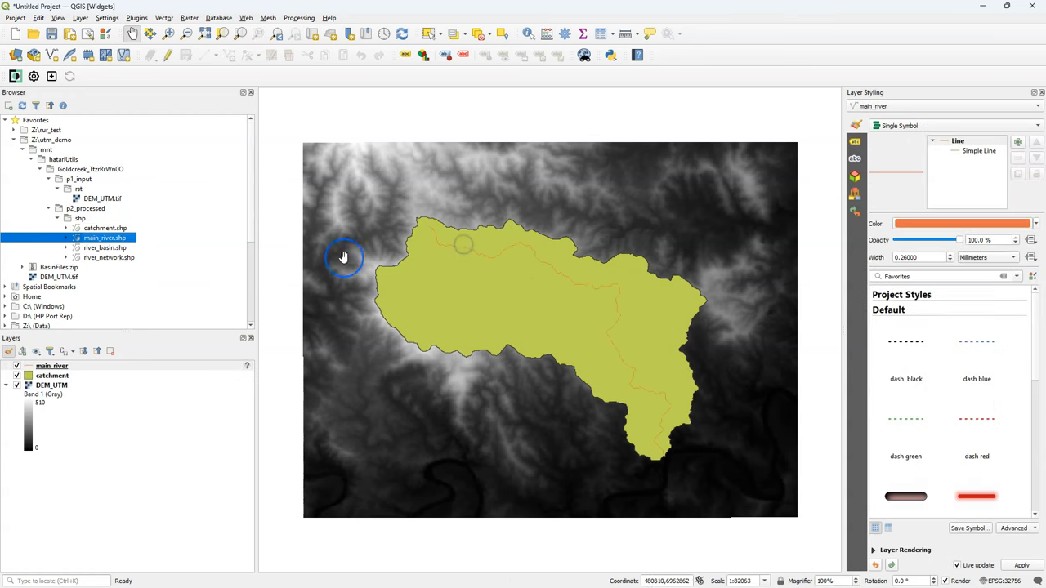
pyautogui.click(105, 248)
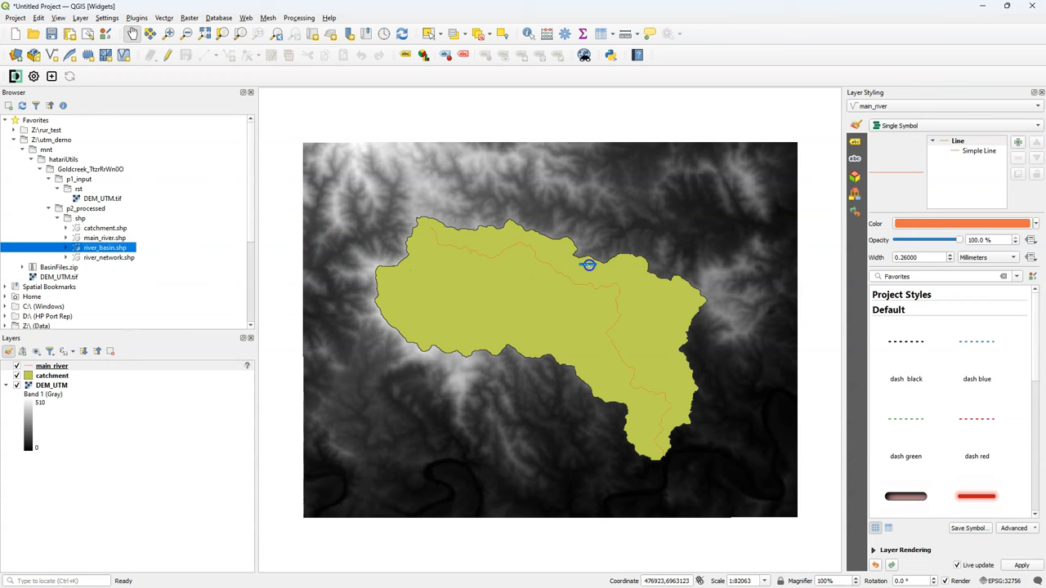
pyautogui.click(108, 258)
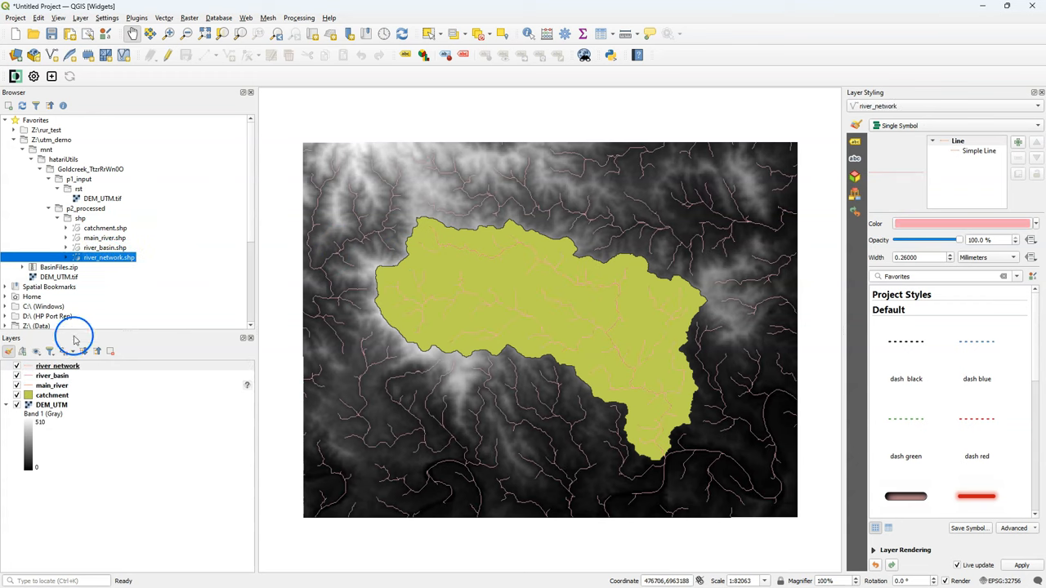
pyautogui.moveTo(57, 367)
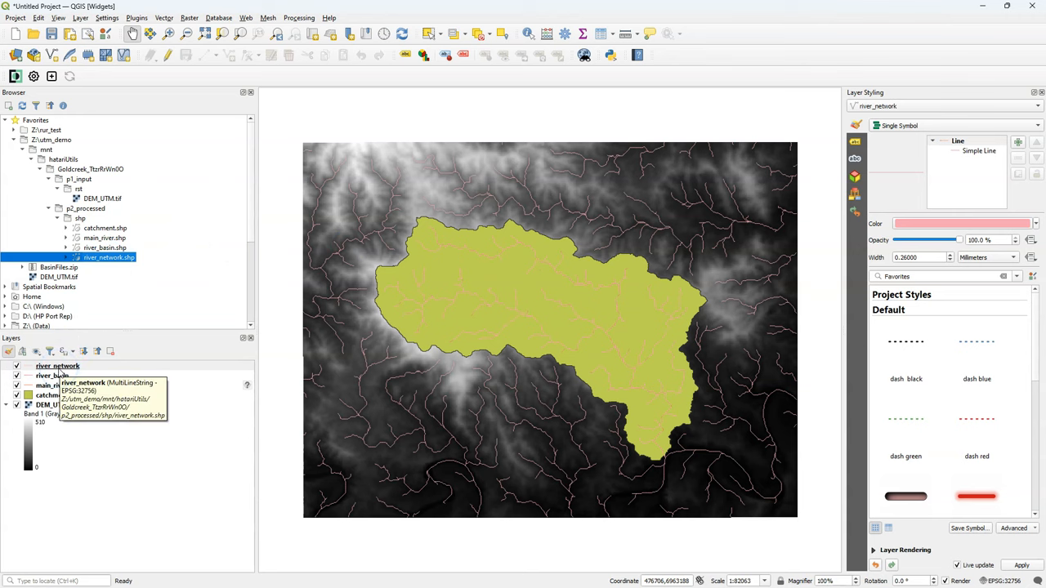
pyautogui.moveTo(53, 375)
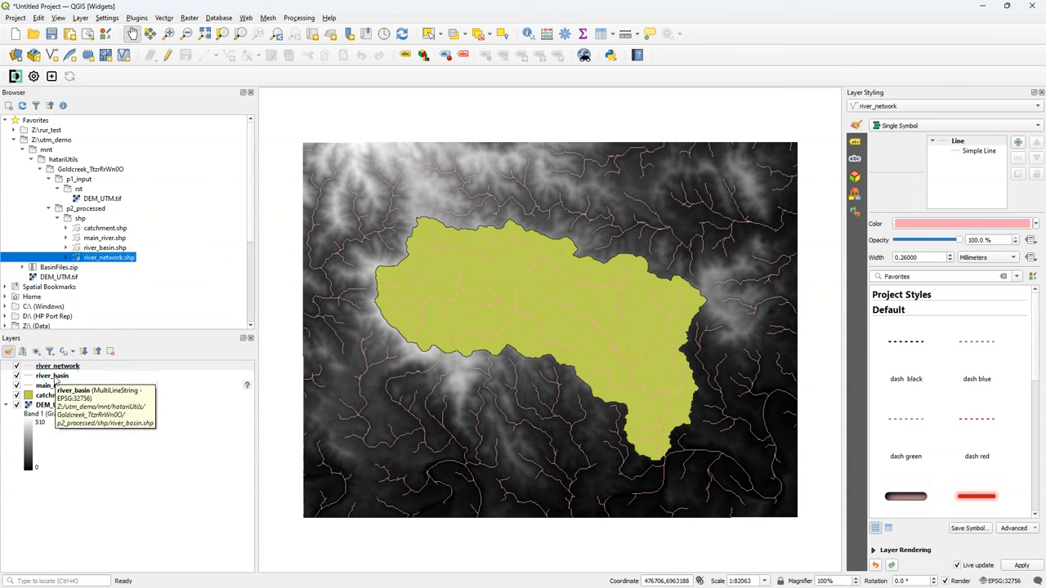
pyautogui.moveTo(52, 385)
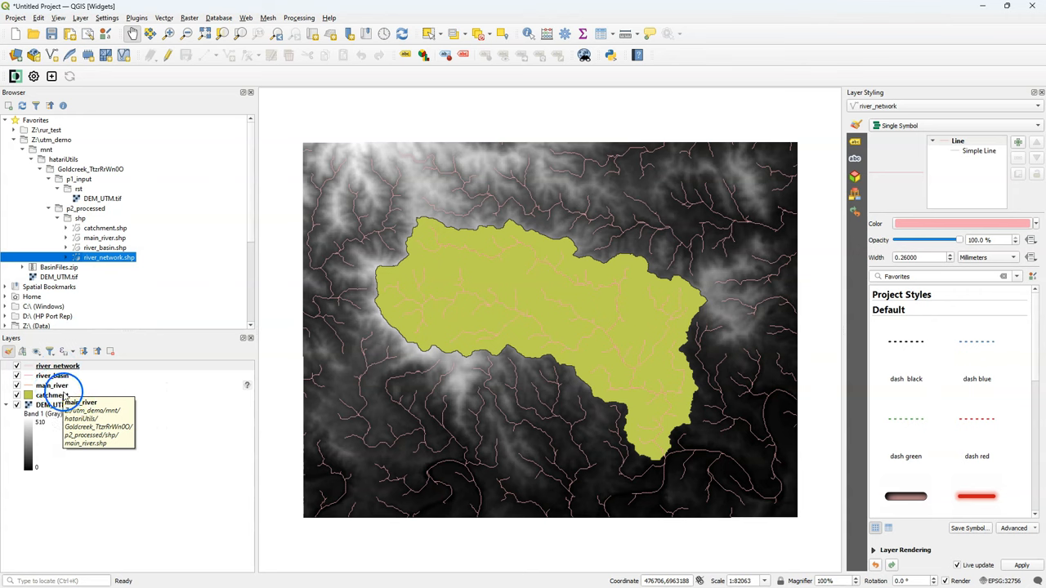
pyautogui.moveTo(176, 405)
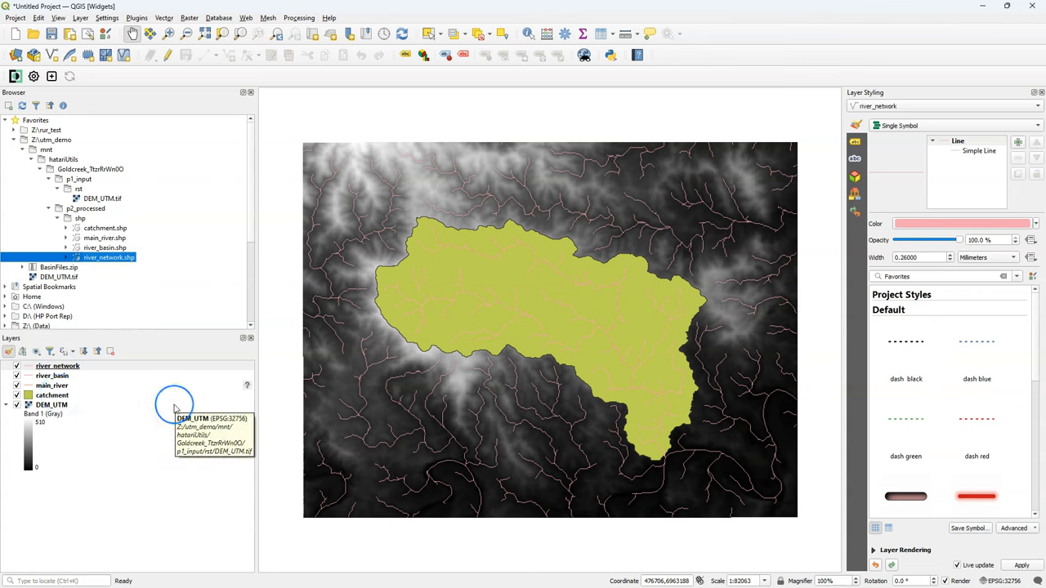